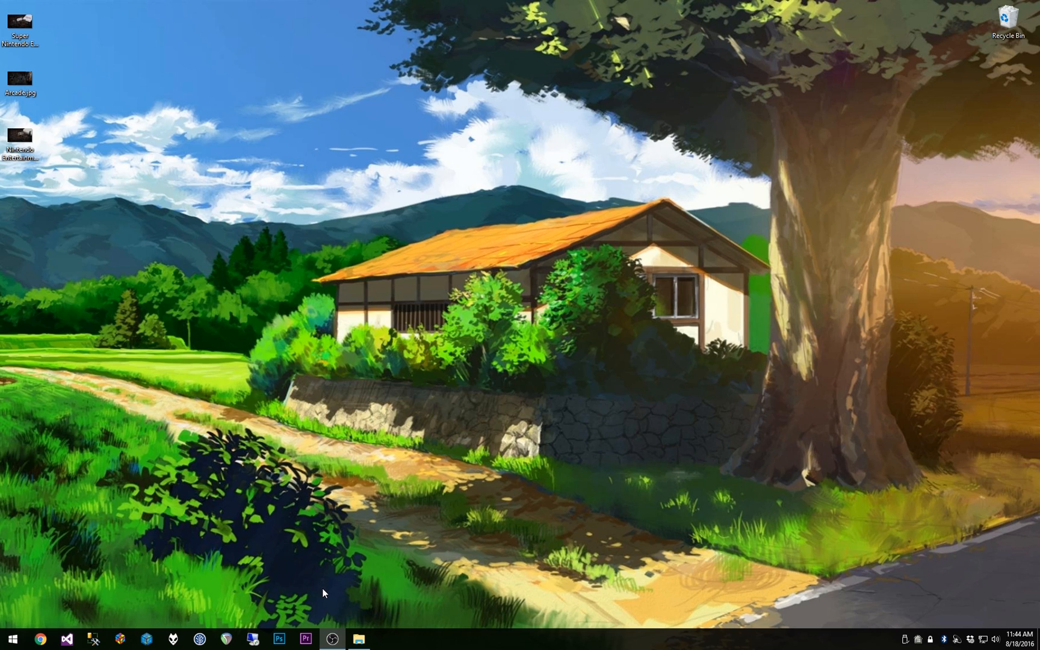
Browse from Dropbox into LaunchBox's Themes folder and select the Default theme
click(358, 638)
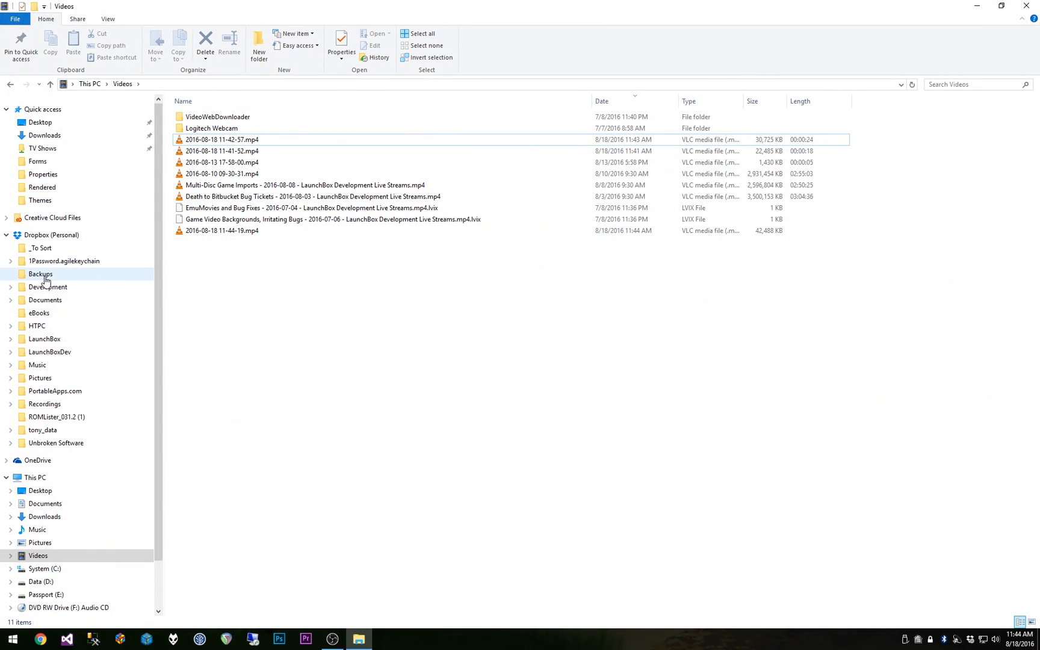
click(44, 339)
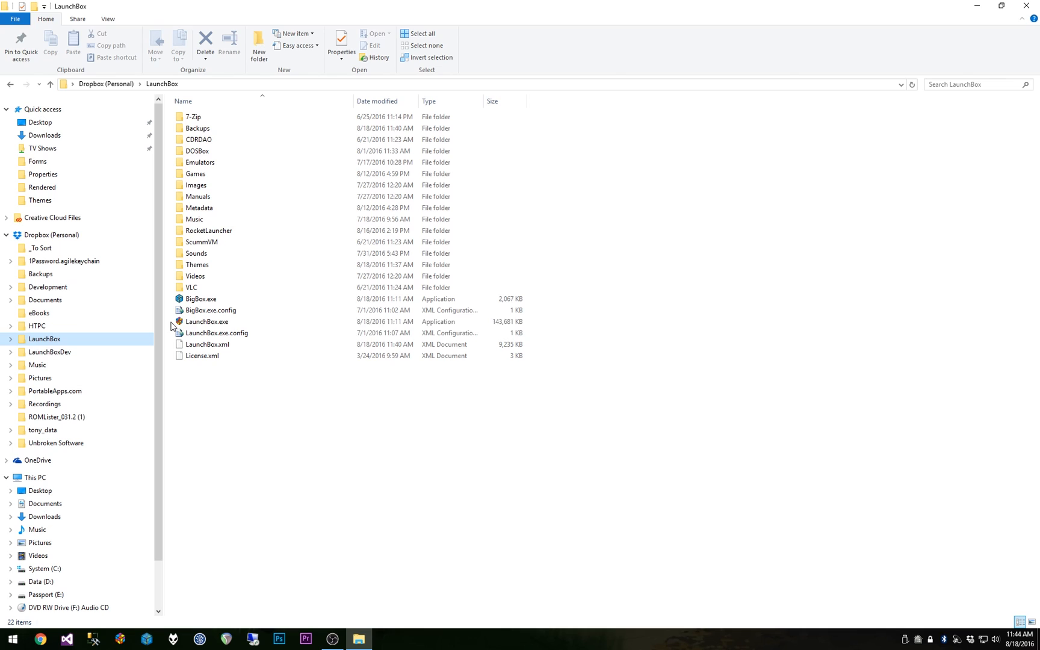
click(197, 186)
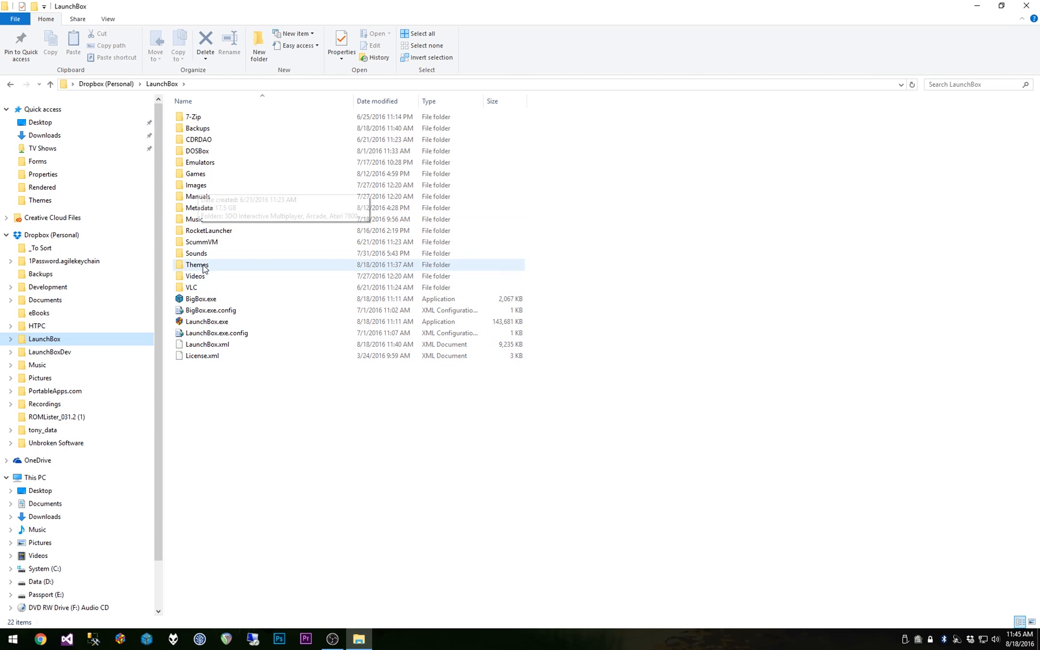
double_click(197, 265)
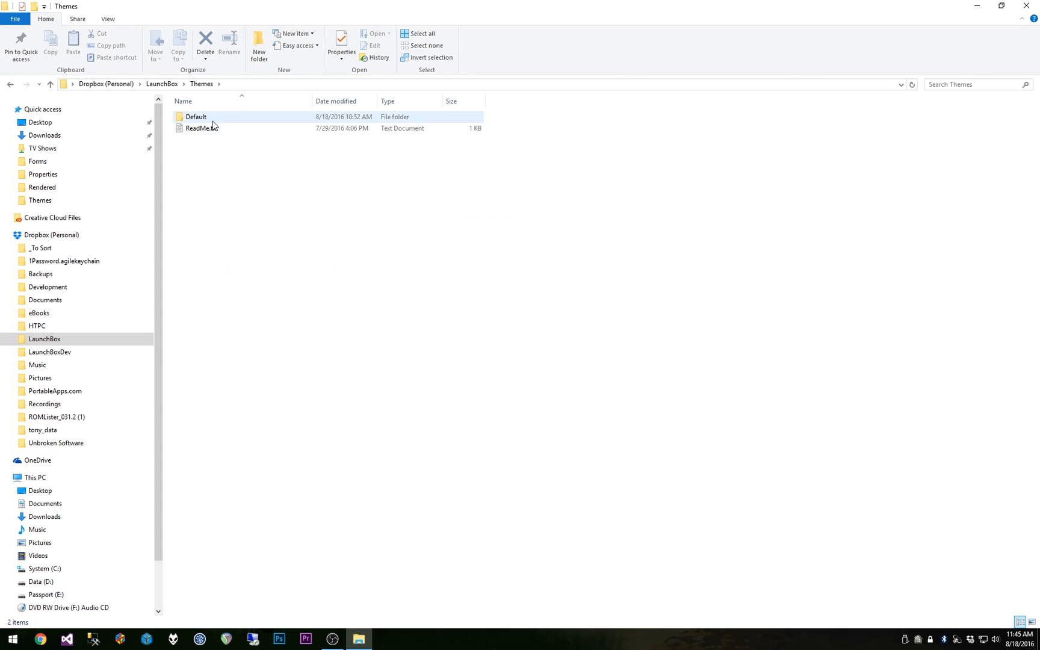
click(198, 117)
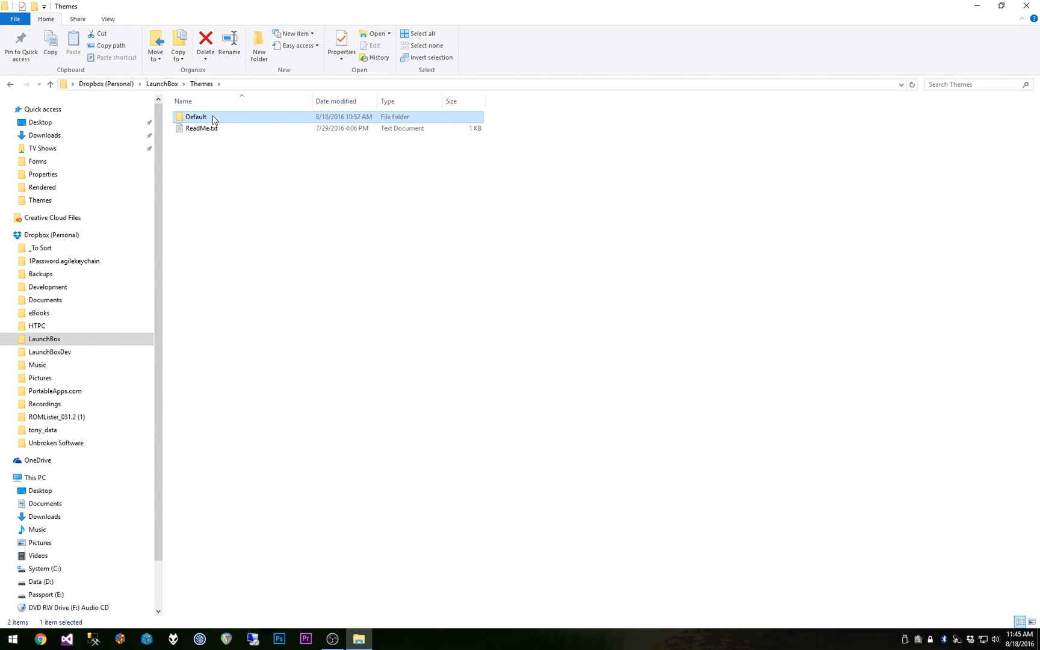
mouse_move(226, 123)
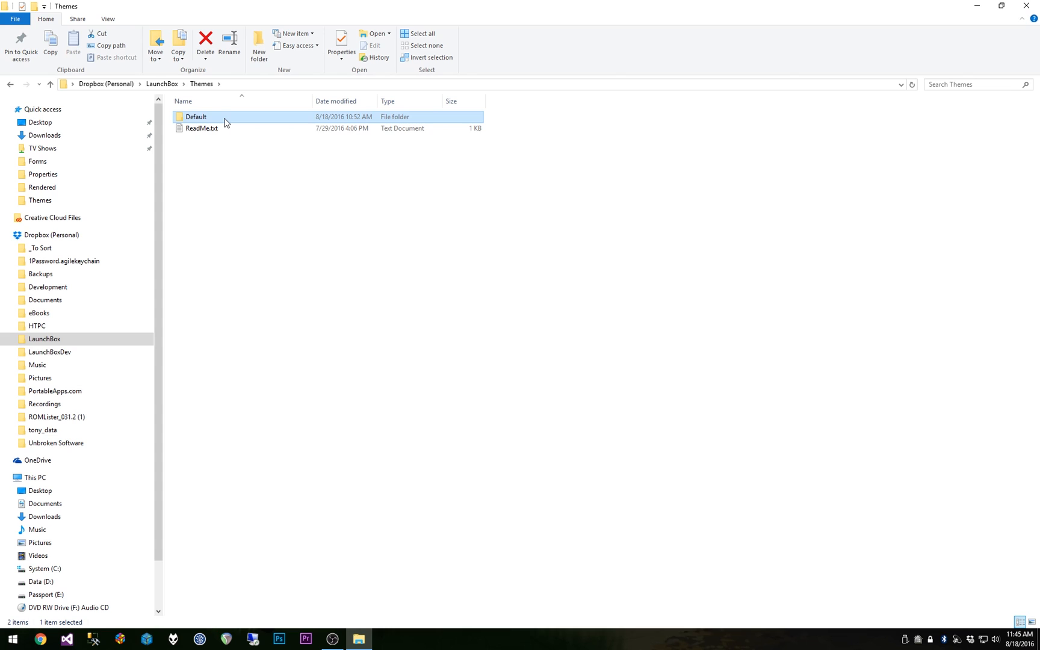
Go into Default > Images > Platforms and select the Fanart folder
double_click(195, 117)
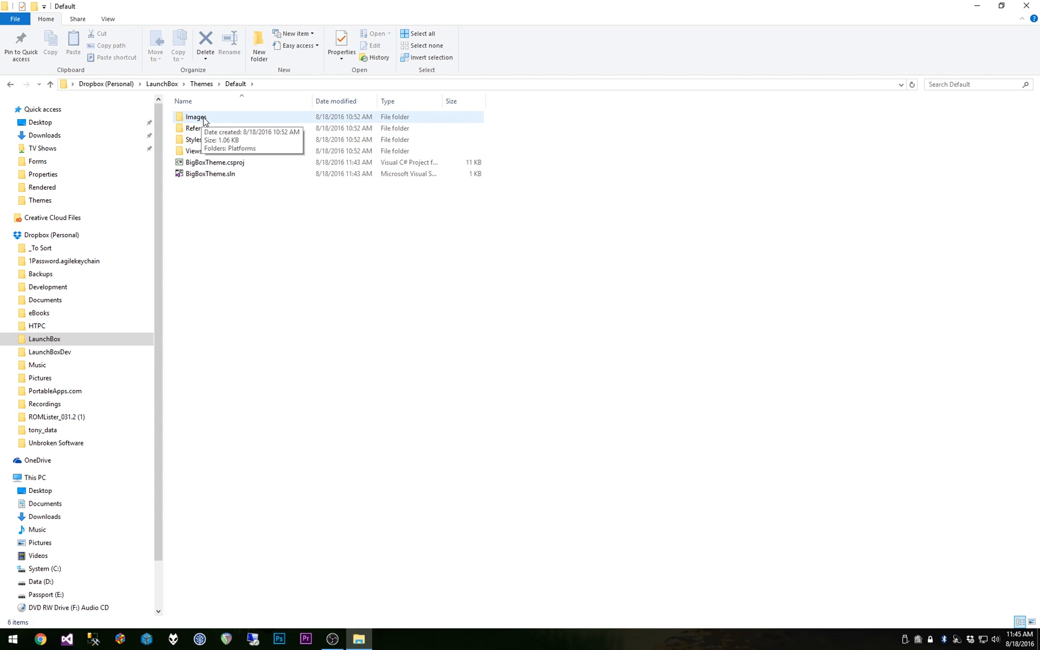
double_click(193, 117)
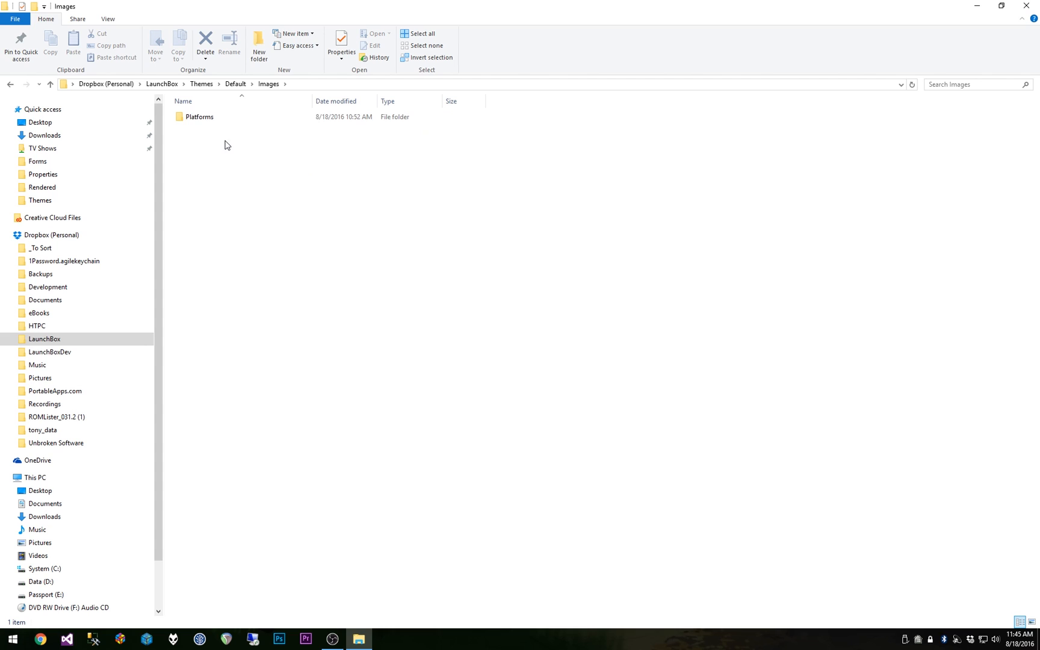
double_click(199, 117)
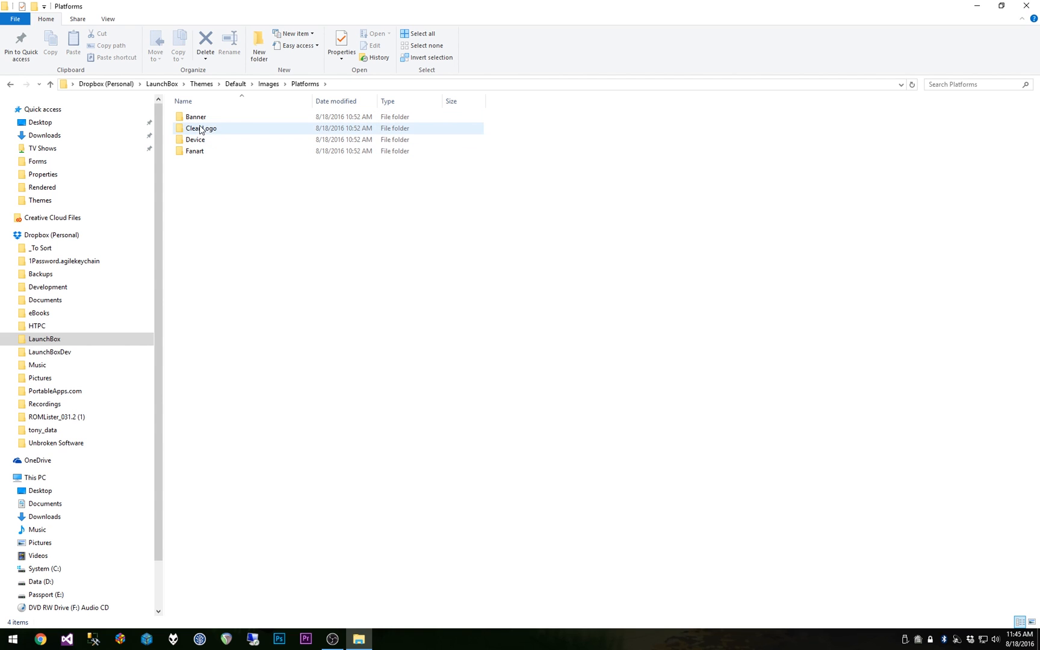
click(196, 150)
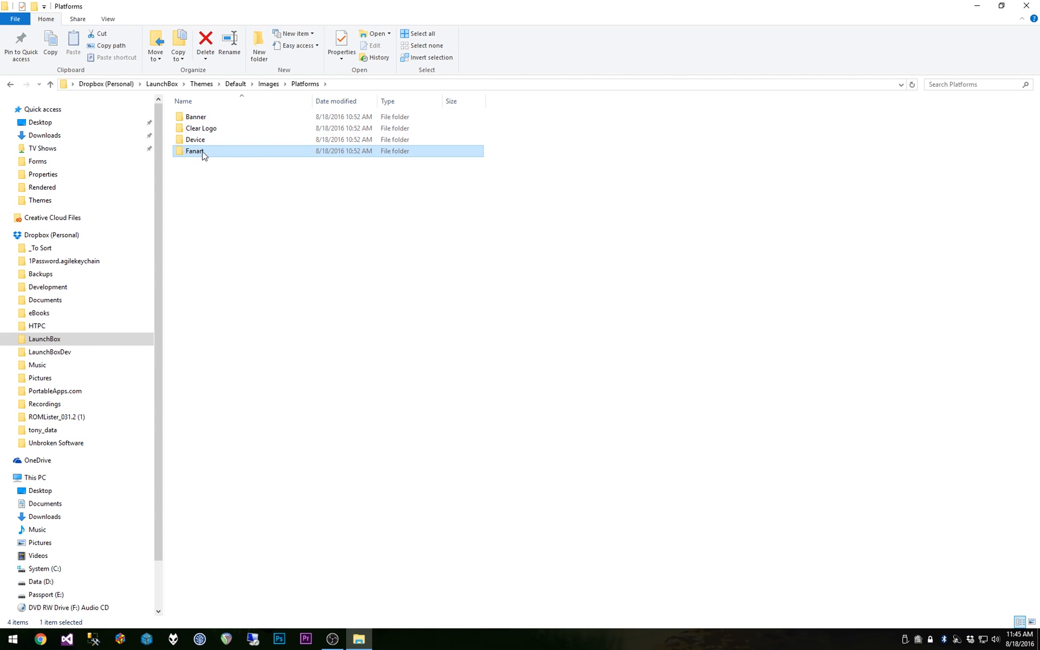
mouse_move(204, 154)
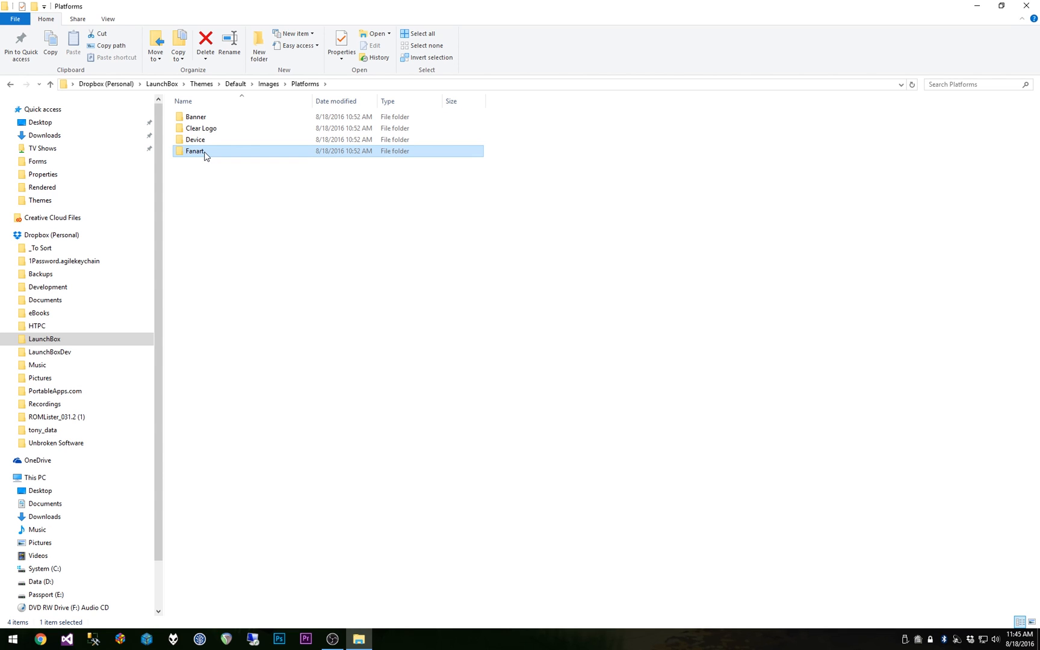
Read the Fanart folder's ReadMe.txt in Notepad and close it
double_click(195, 150)
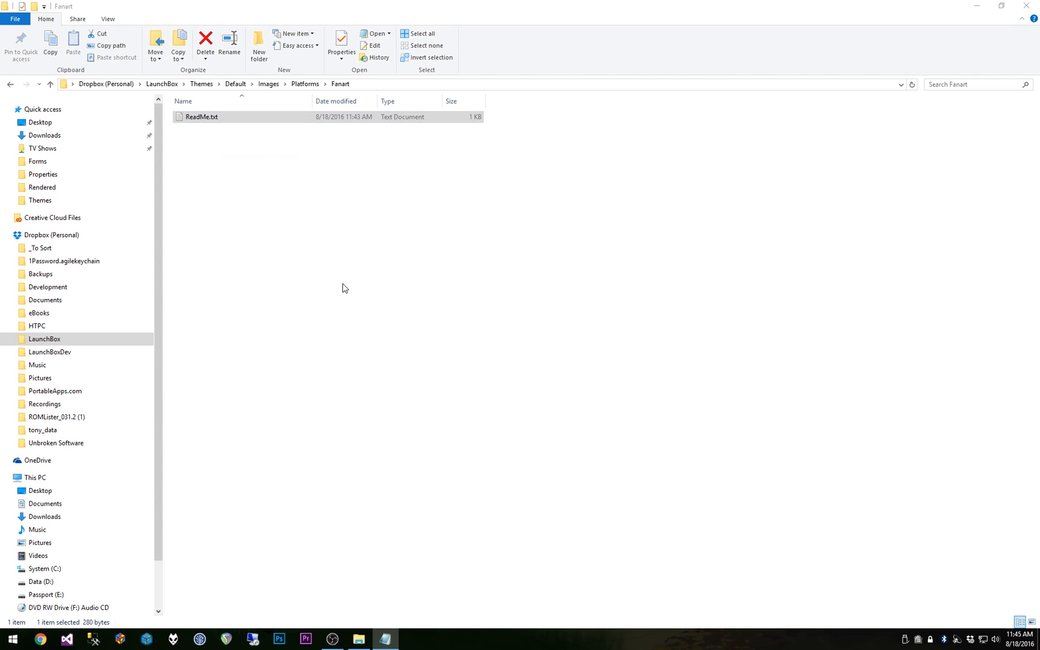
double_click(202, 117)
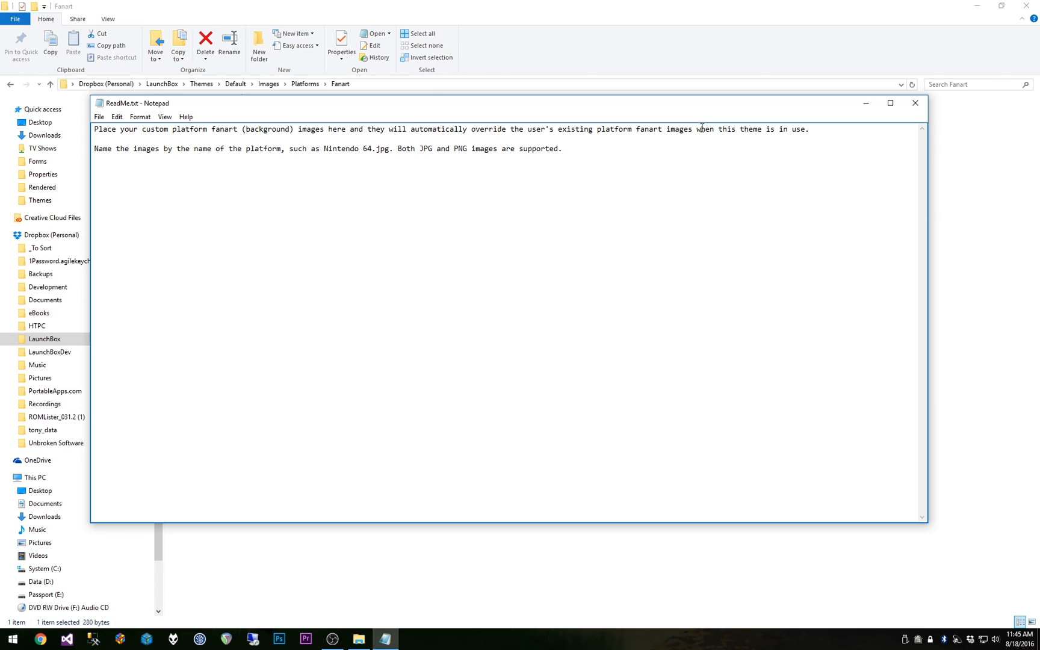
mouse_move(373, 226)
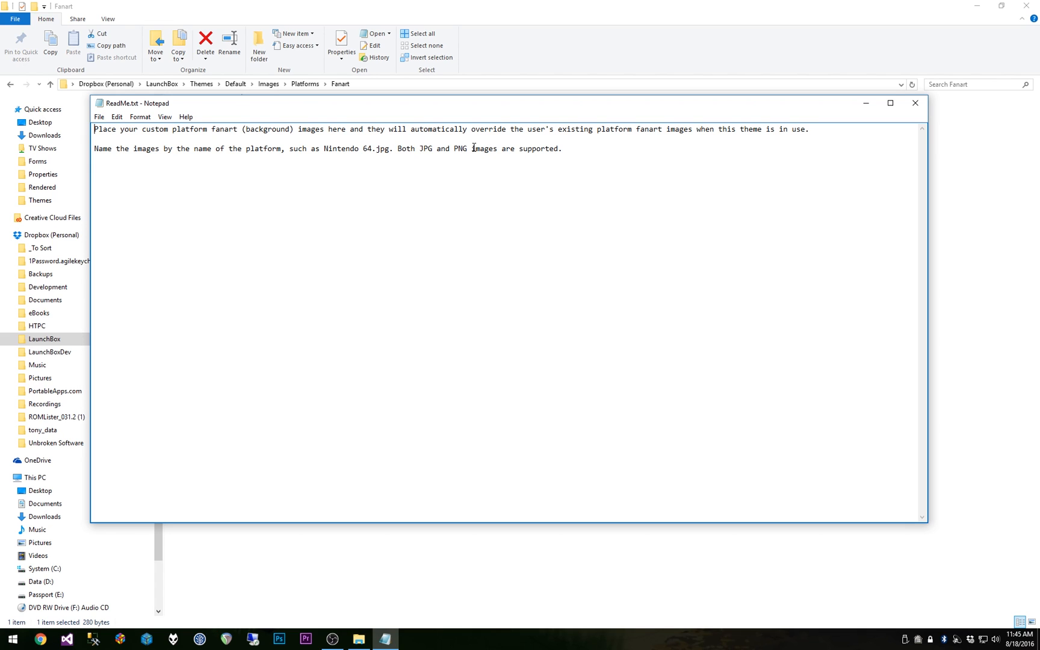
mouse_move(899, 118)
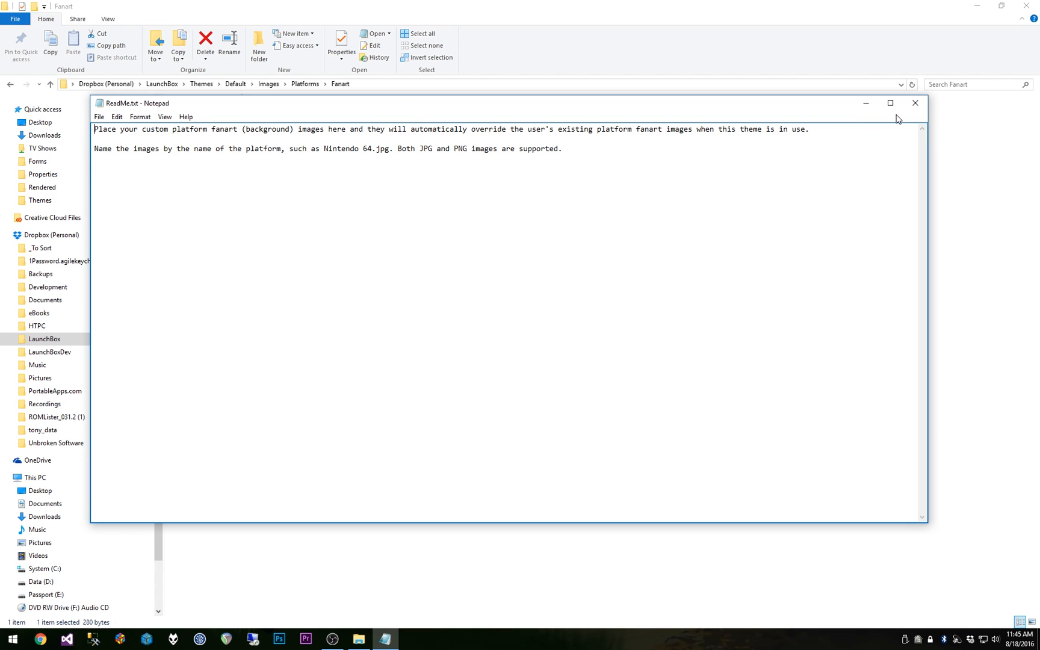
click(915, 104)
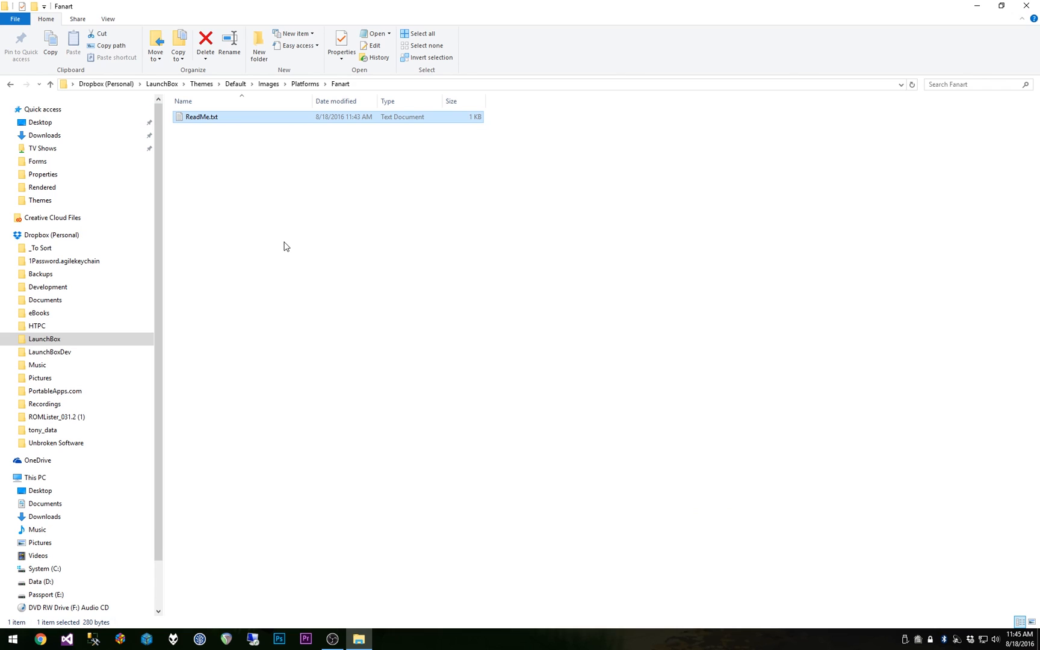
Duplicate the Default theme in the Themes folder and rename the copy 'Custom'
click(207, 149)
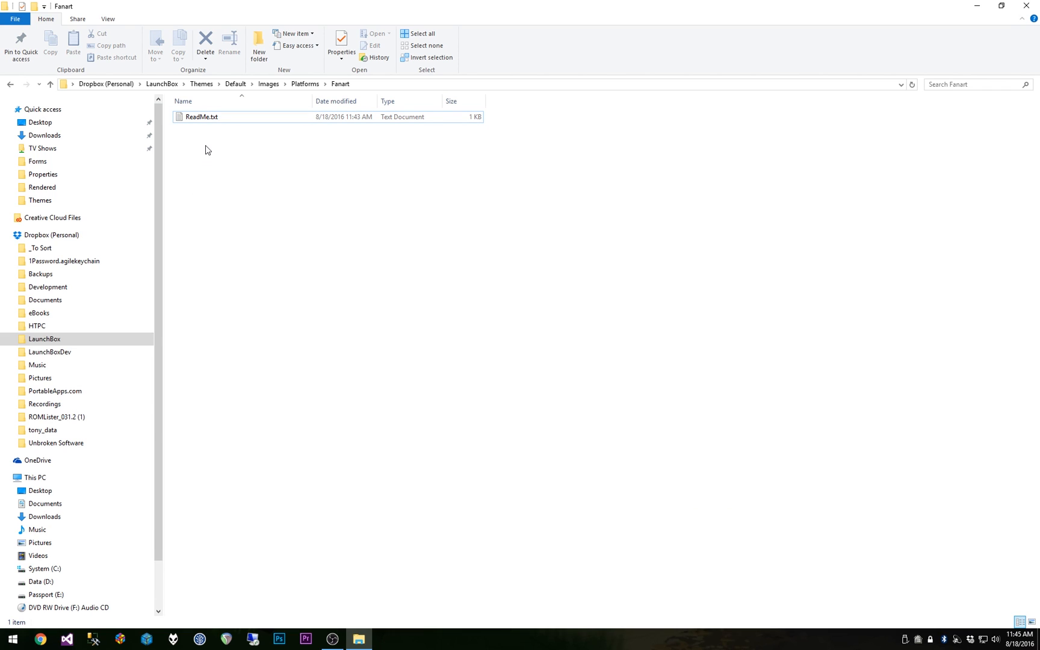
mouse_move(194, 159)
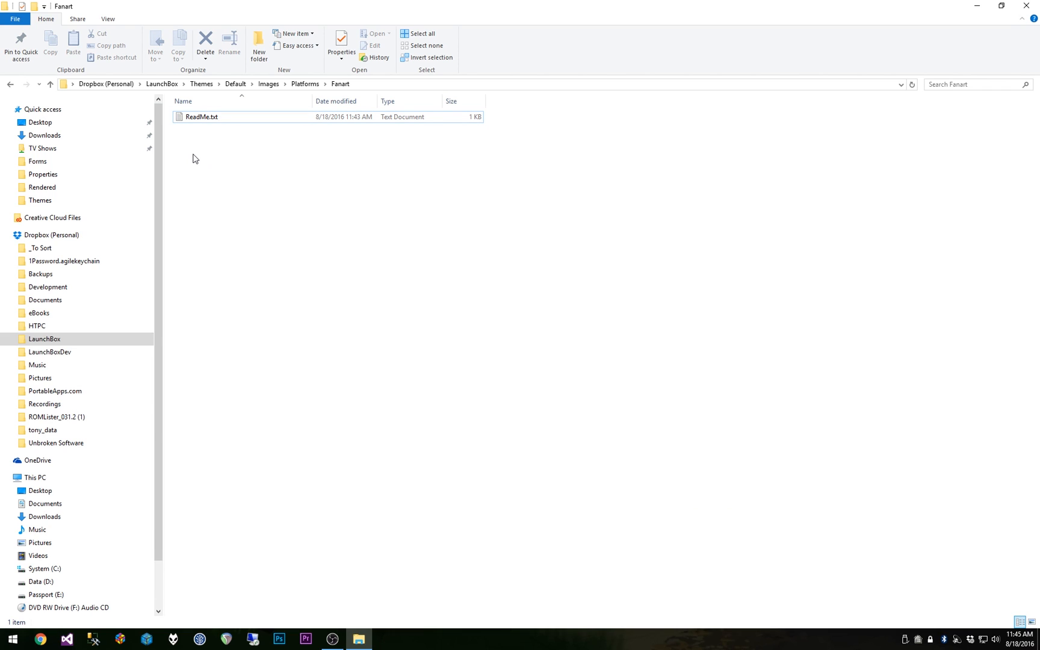
mouse_move(200, 151)
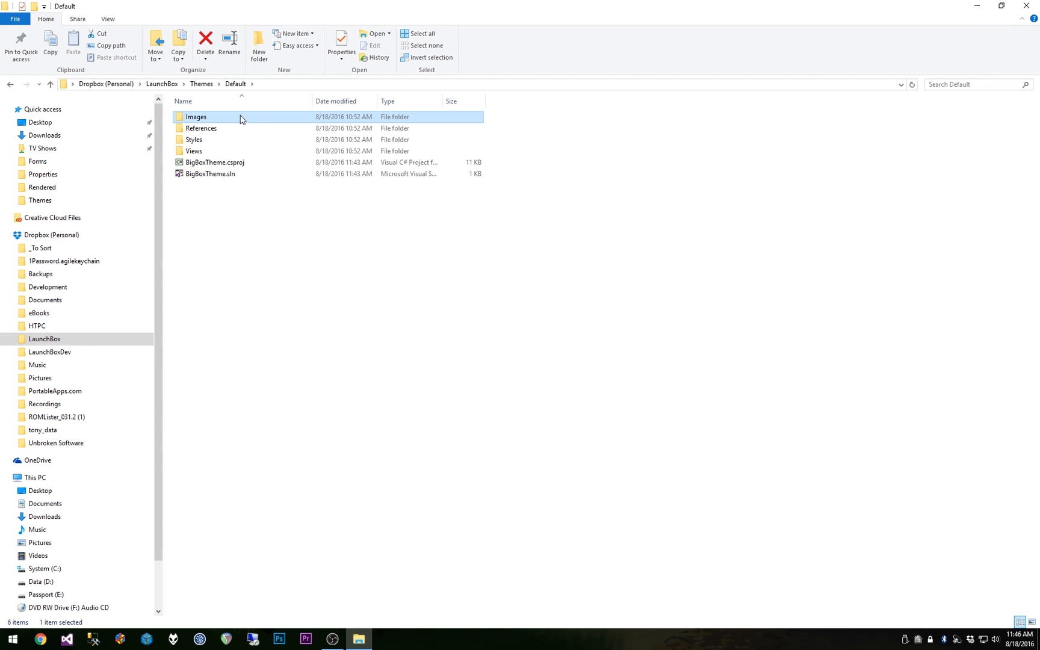
click(201, 84)
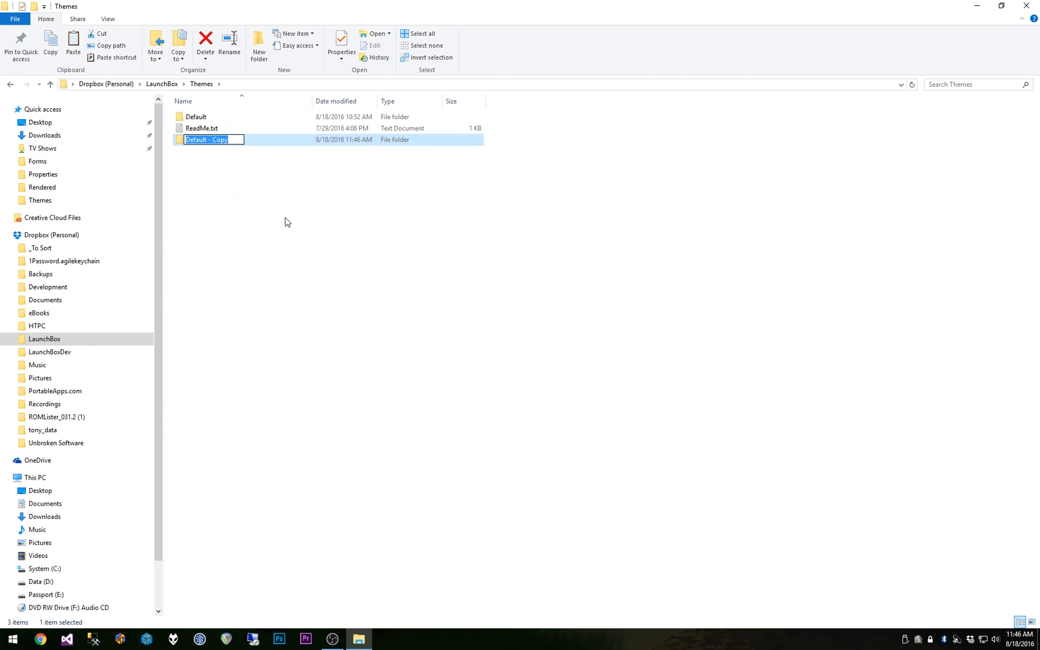
text(Custom)
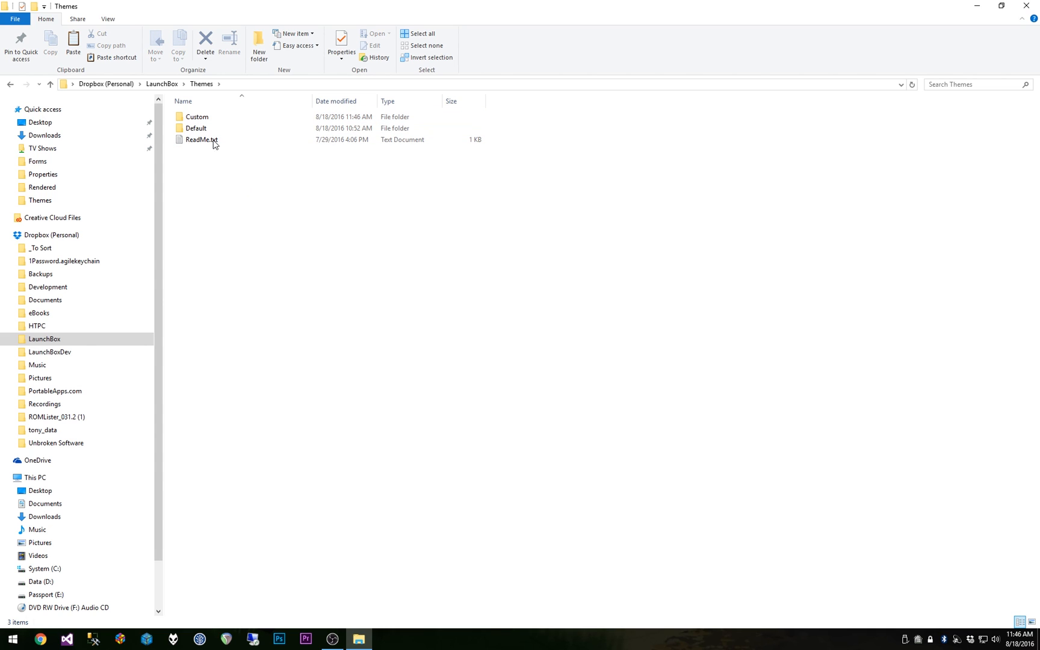
mouse_move(81, 129)
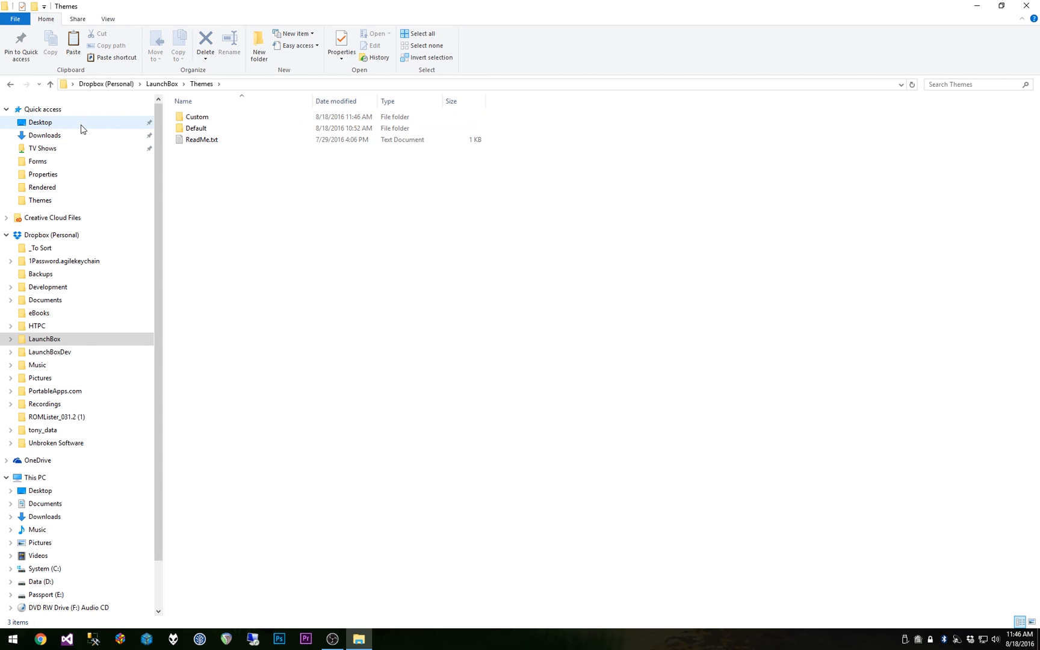
mouse_move(41, 122)
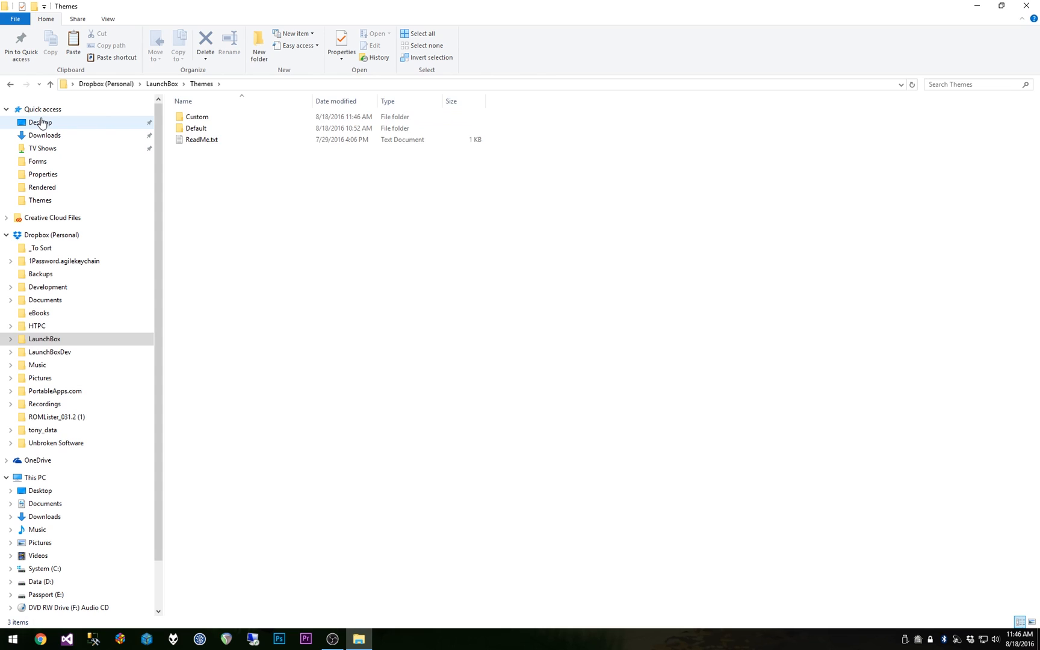
Cut the three fanart images from the Desktop
click(39, 123)
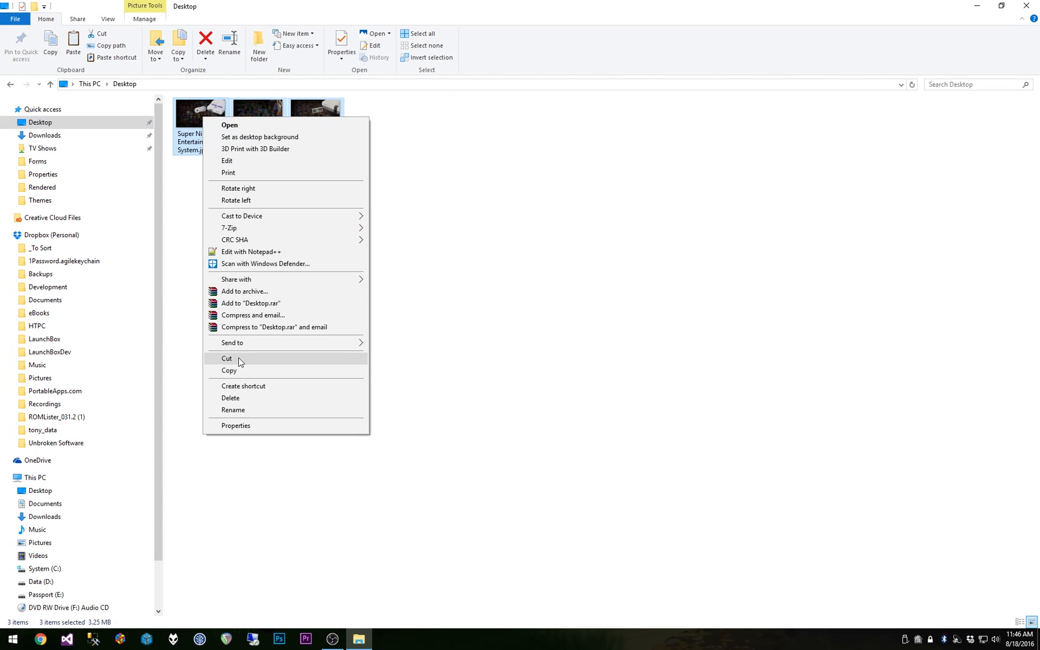
click(226, 359)
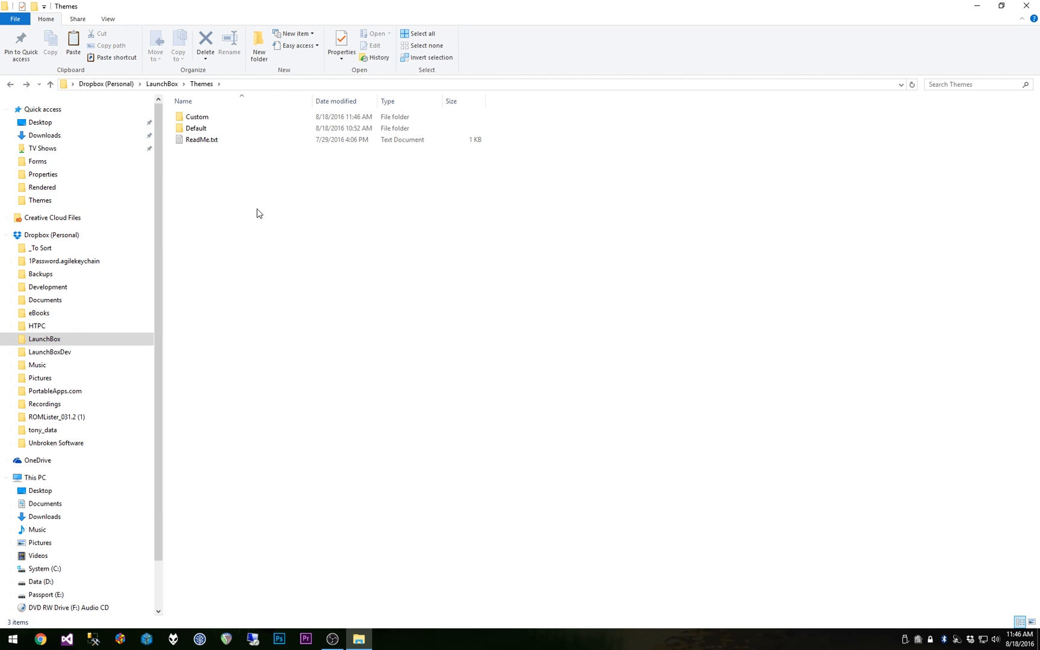
Browse the Custom theme's Fanart folder with Arcade, NES and SNES images, then return to Themes
double_click(198, 117)
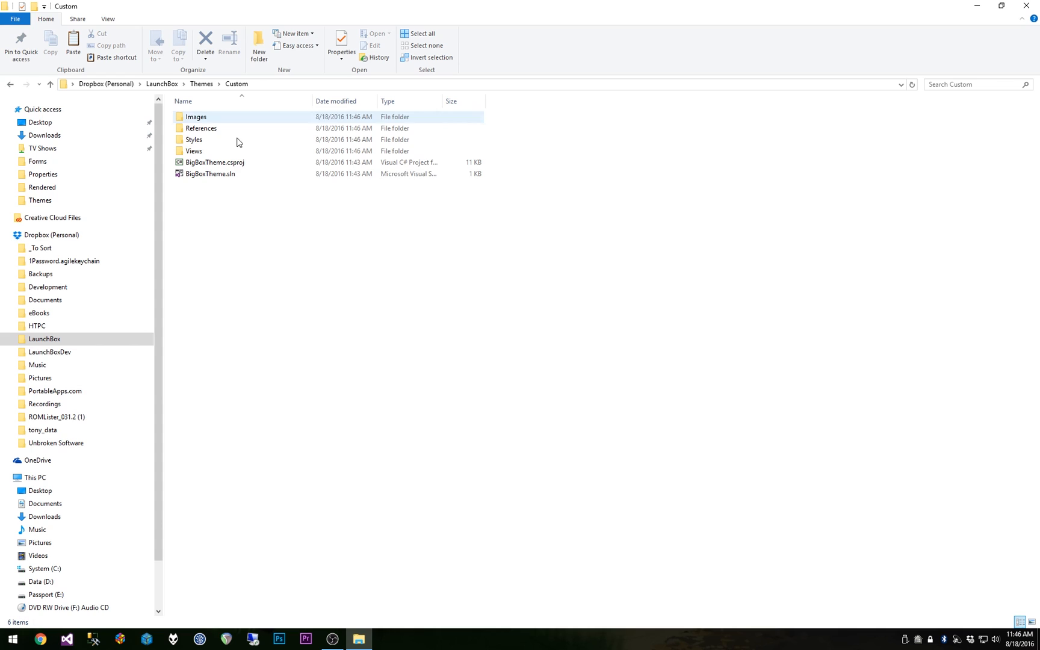
double_click(188, 117)
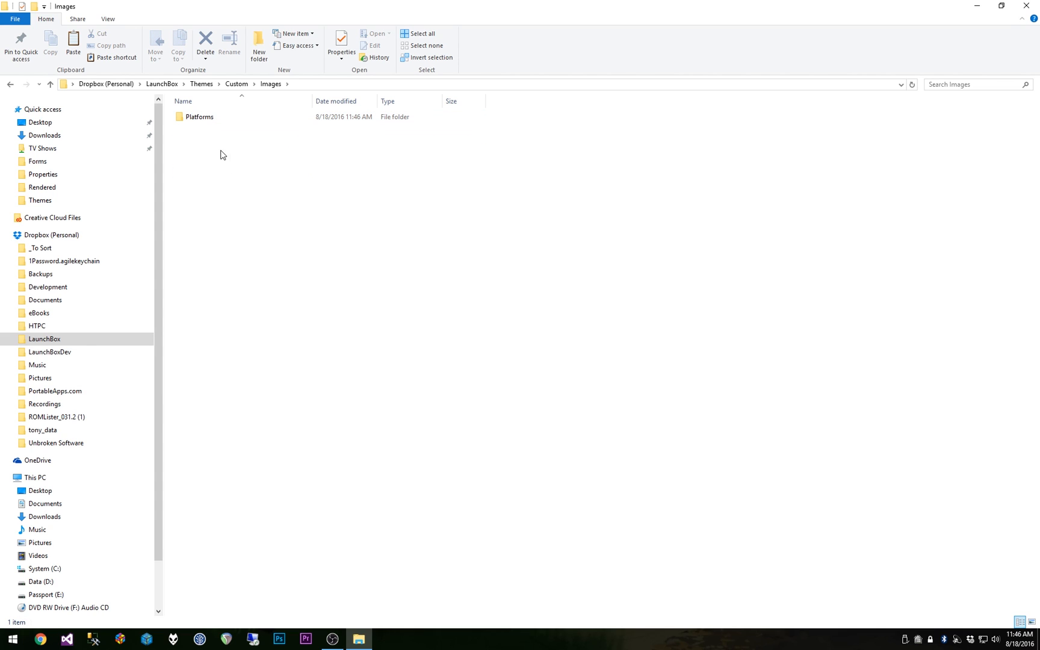
double_click(198, 117)
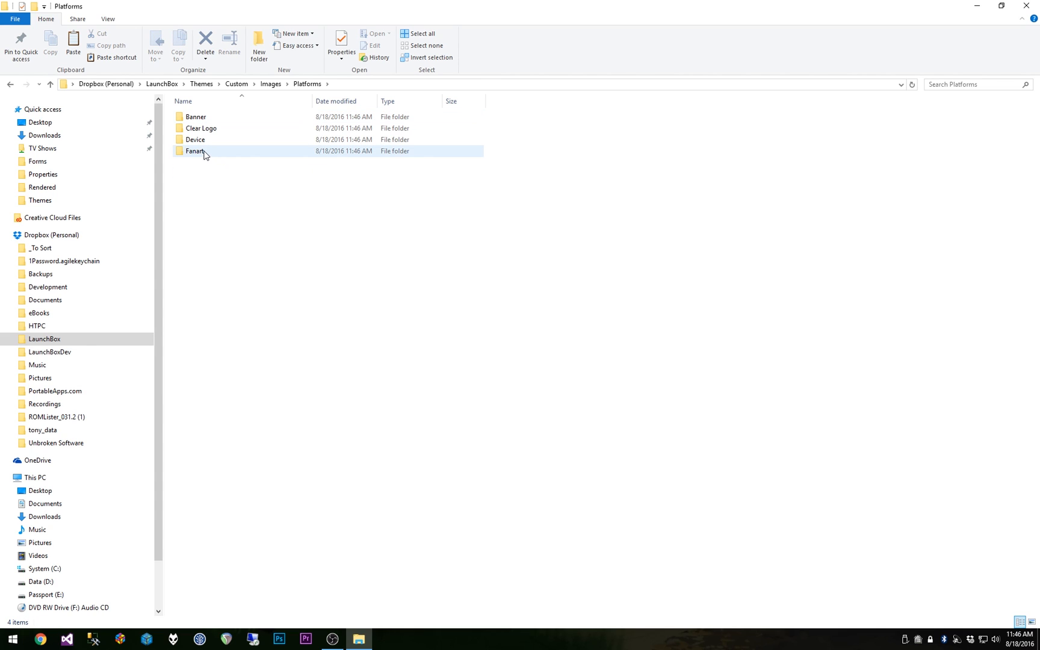
double_click(190, 151)
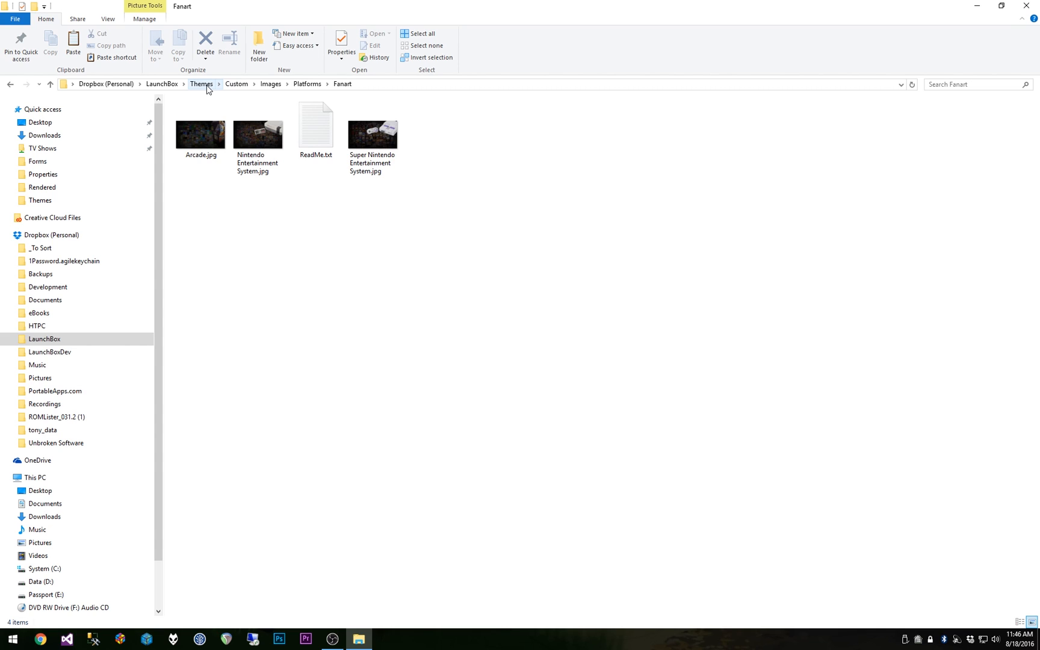
click(259, 134)
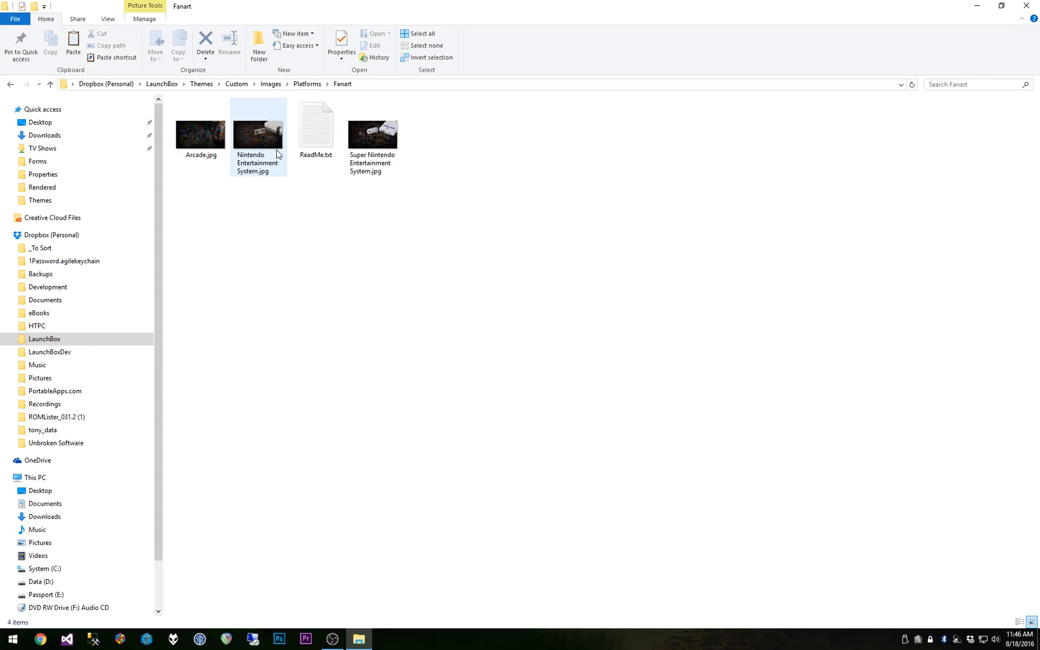
click(372, 133)
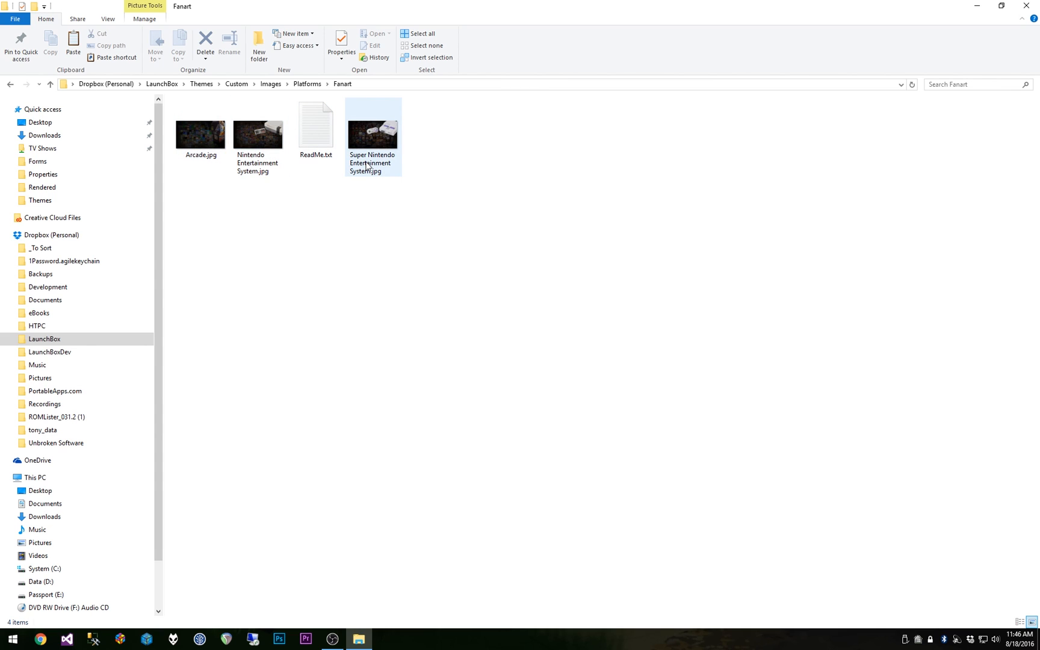
click(201, 84)
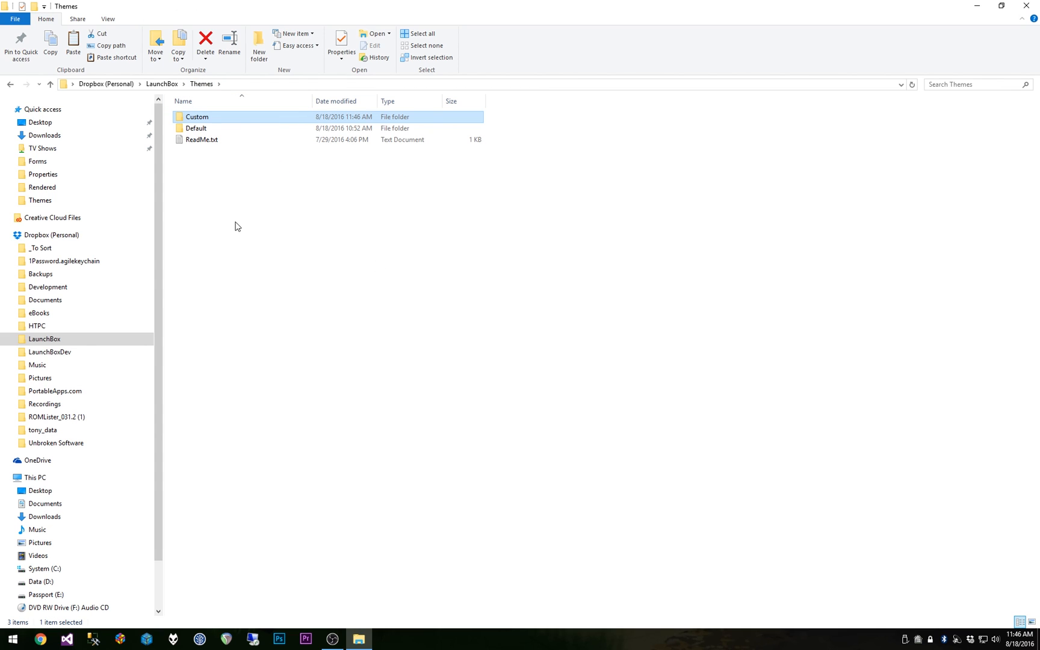
mouse_move(215, 188)
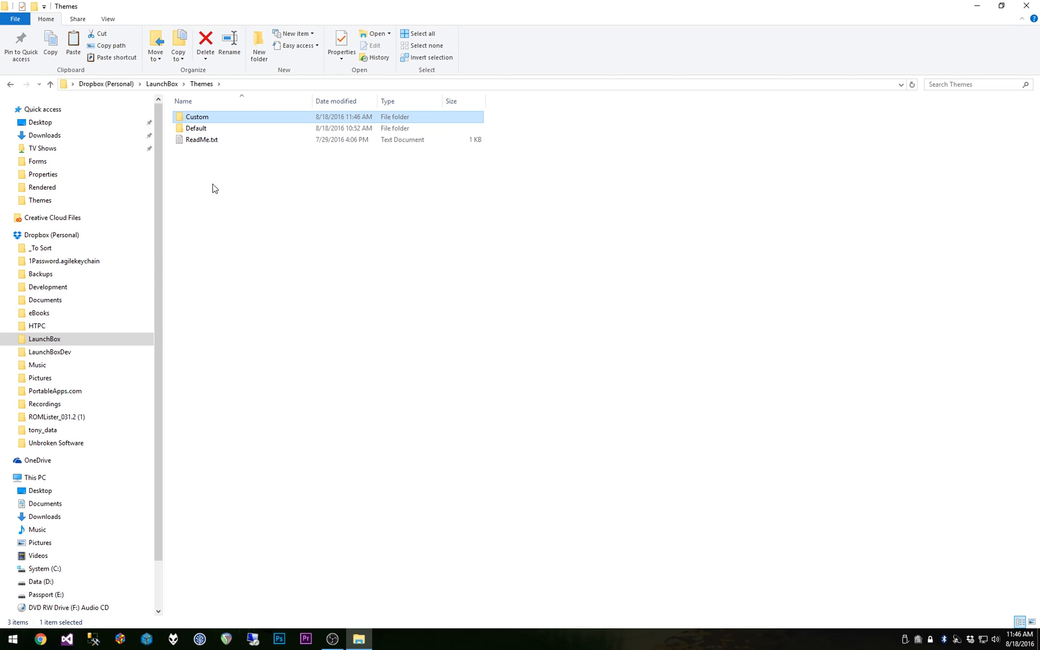
mouse_move(264, 288)
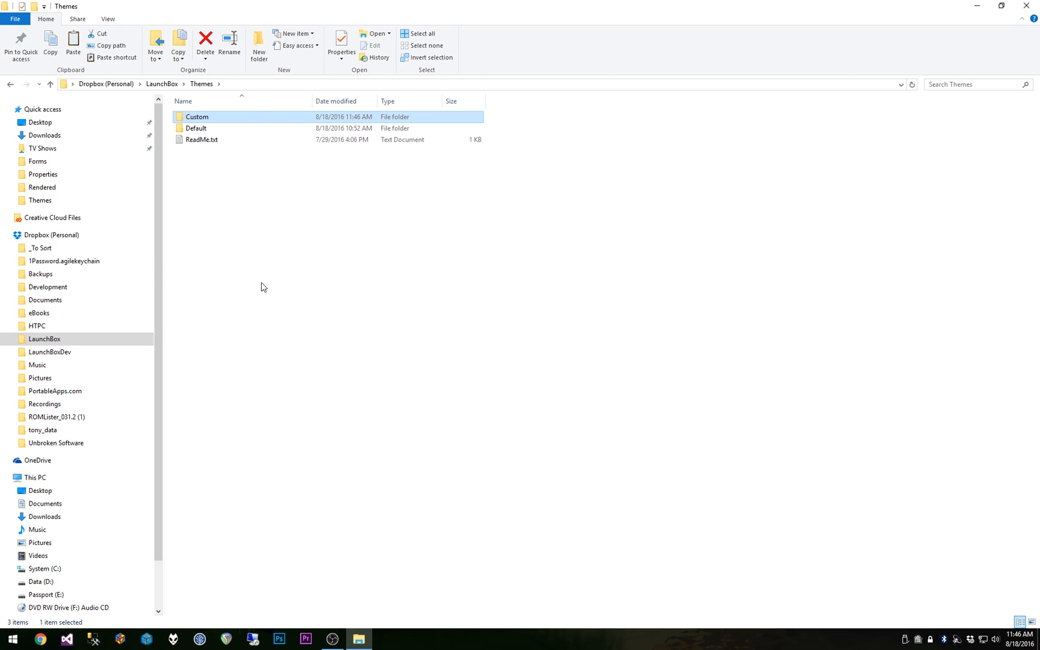
mouse_move(172, 611)
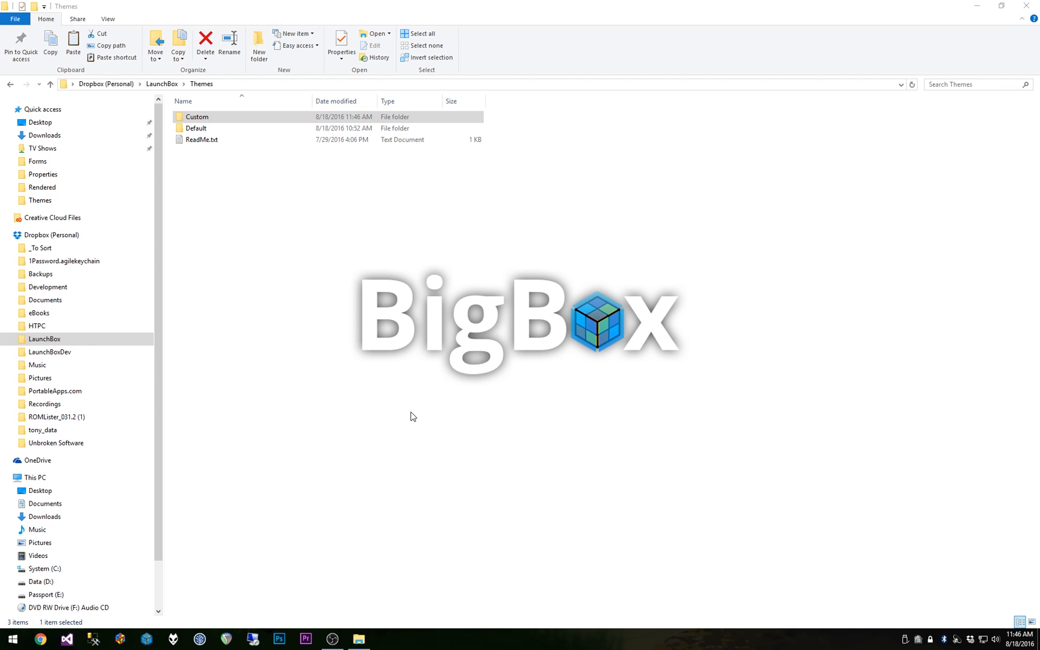
mouse_move(405, 403)
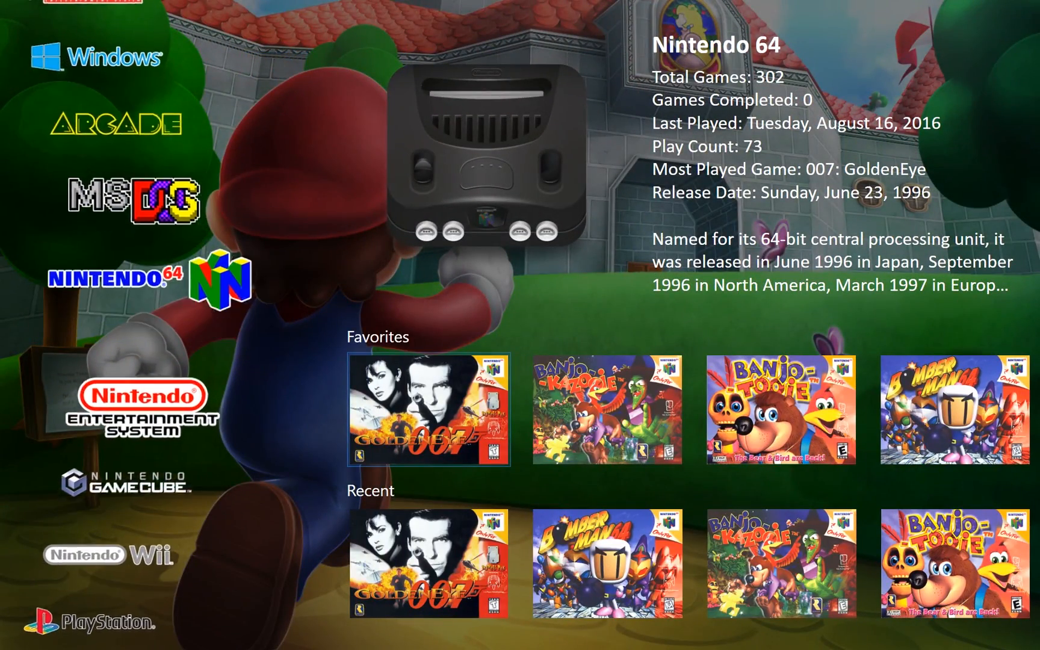
Bring up BigBox's main menu to unlock it with a PIN
click(137, 409)
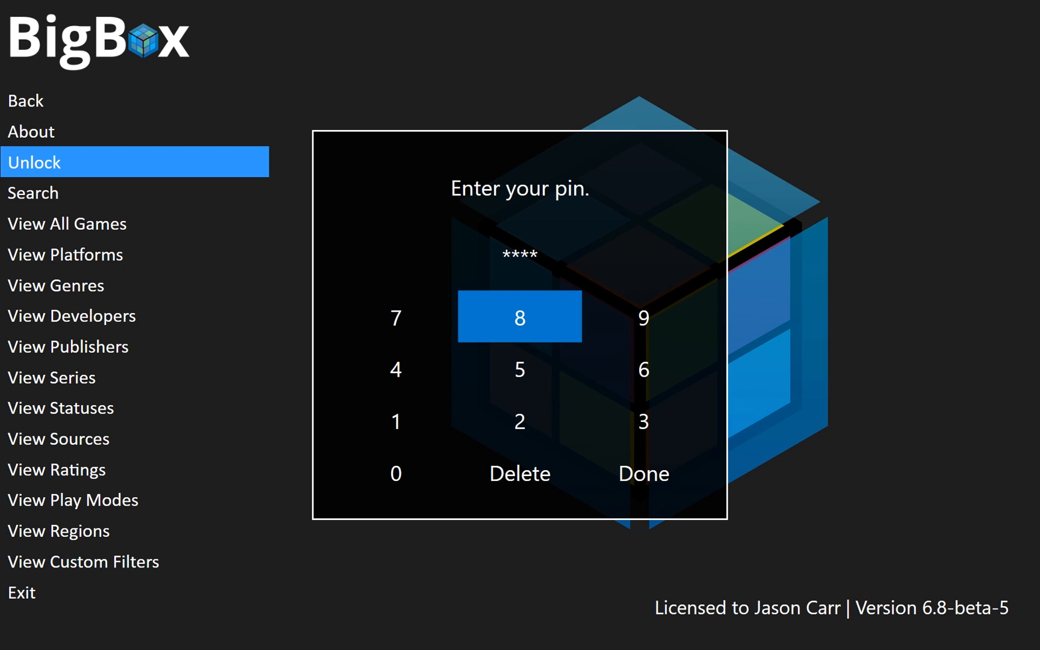
Unlock BigBox, go to Options > Views and change the theme from Default
click(643, 474)
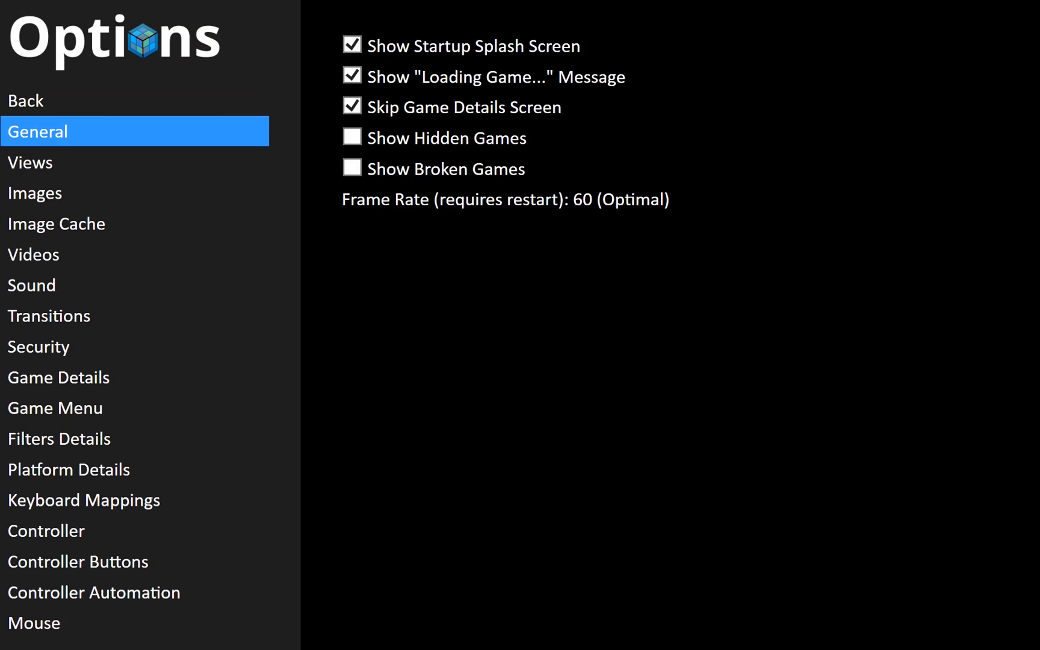
click(31, 162)
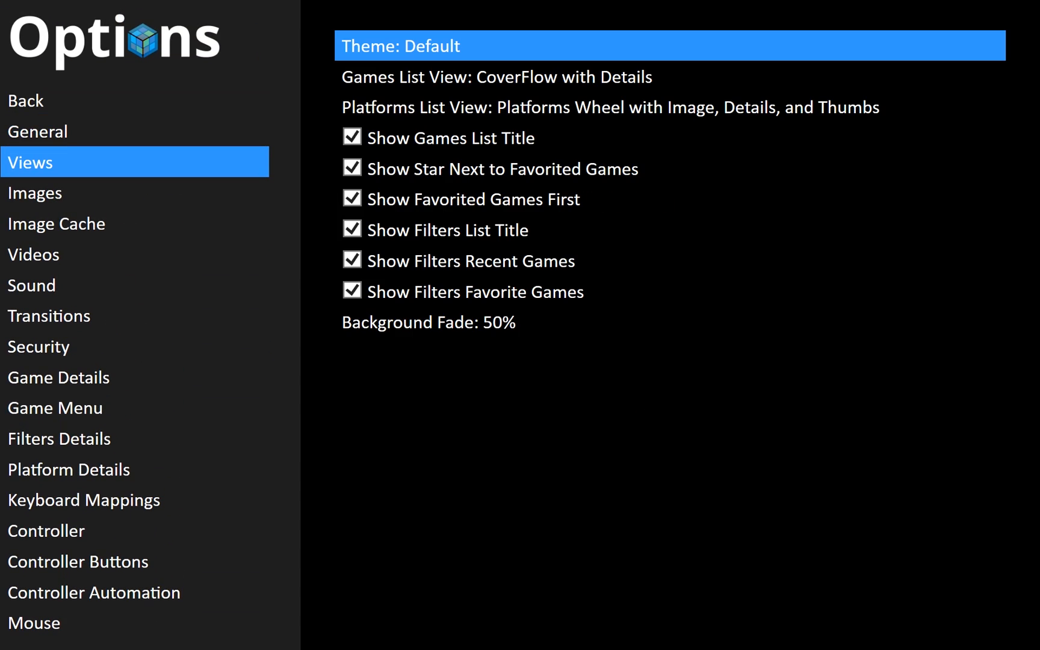
click(668, 40)
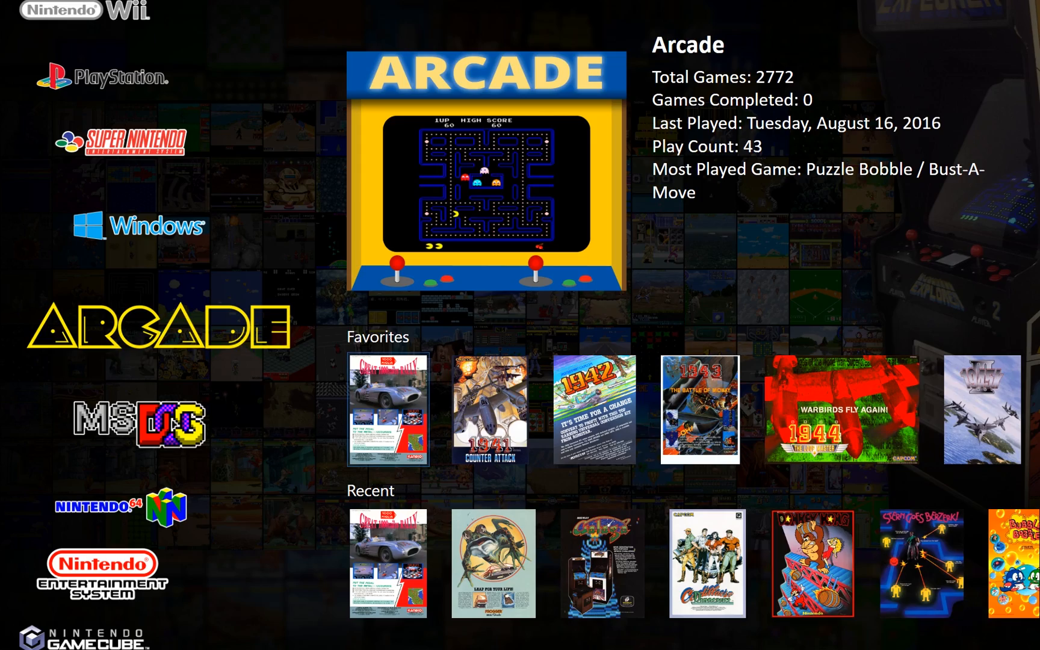
Scroll the Platforms wheel to view the custom fanart backgrounds
scroll(down, 3)
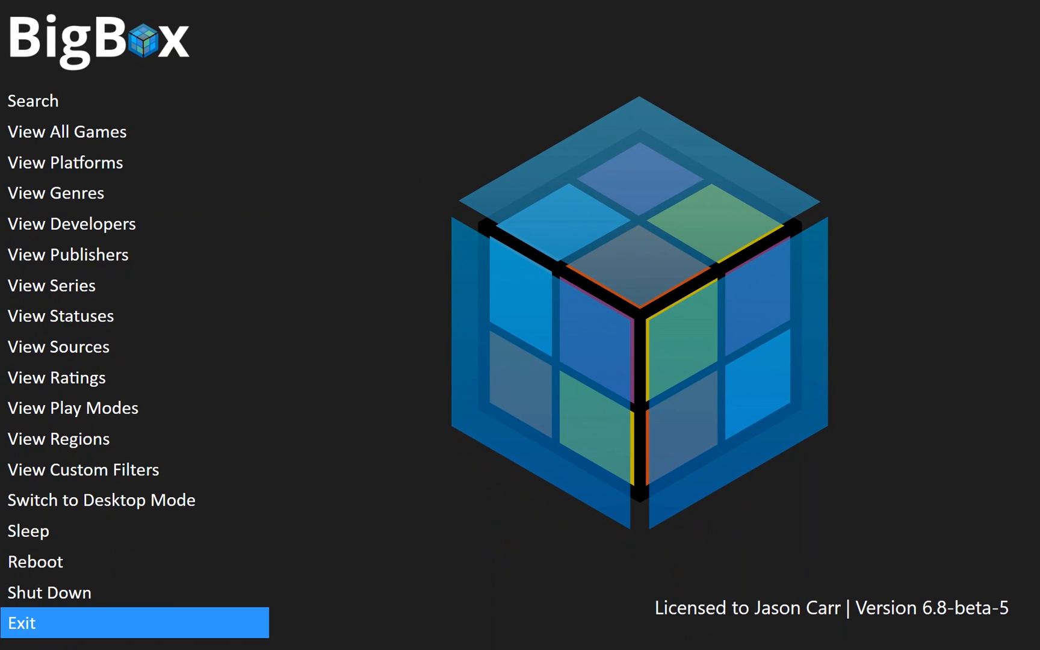
Exit BigBox and return to the Custom theme's Images > Platforms > Fanart folder
click(22, 623)
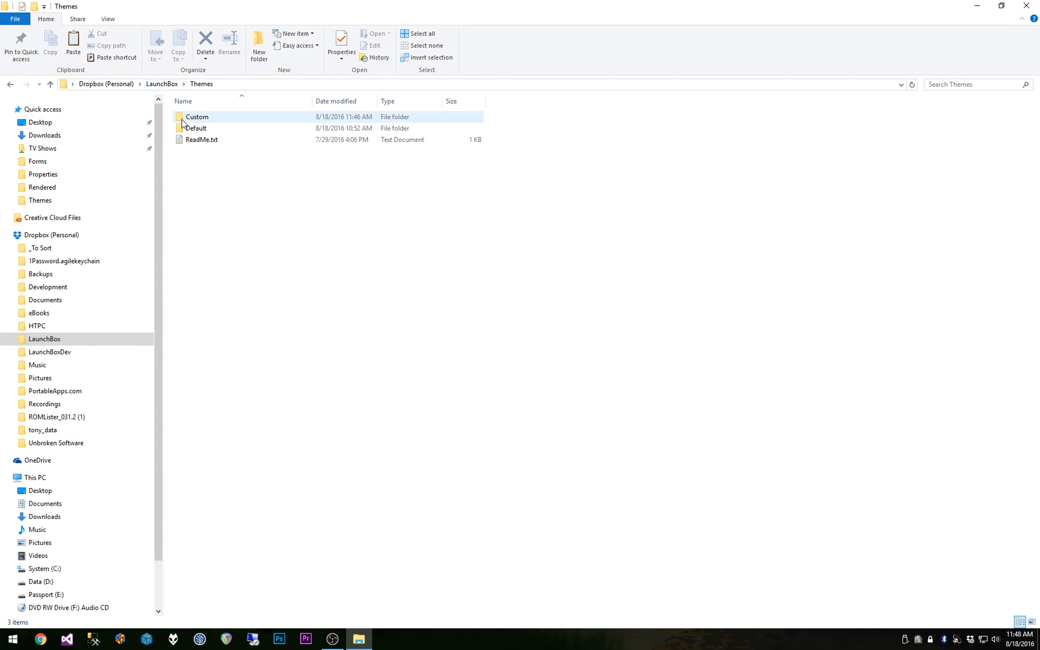
mouse_move(194, 120)
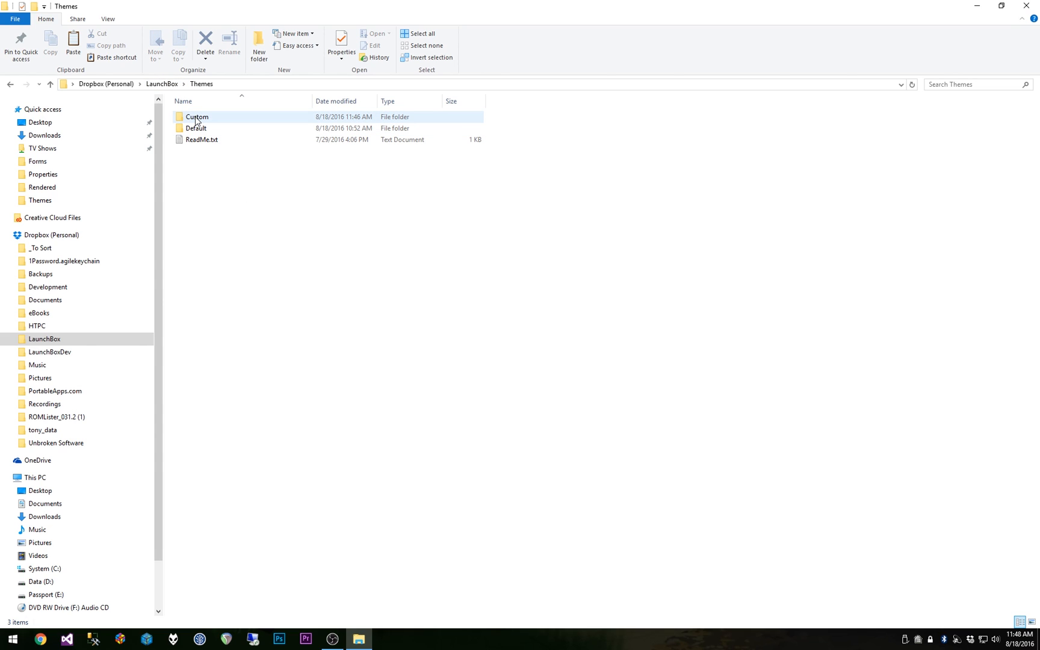
double_click(196, 117)
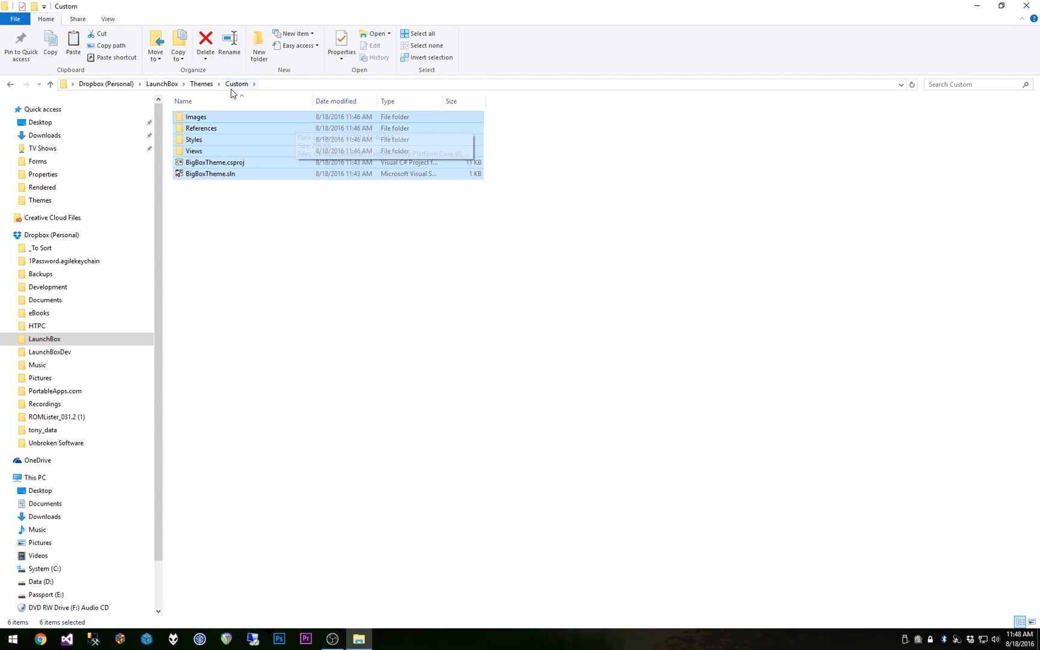
double_click(188, 117)
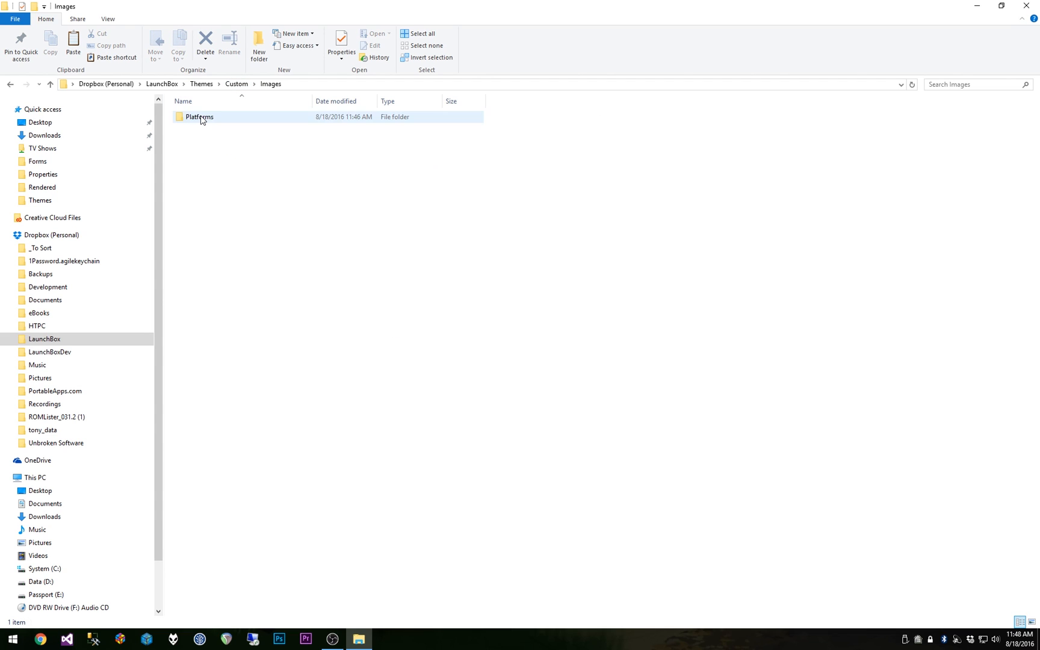
double_click(198, 117)
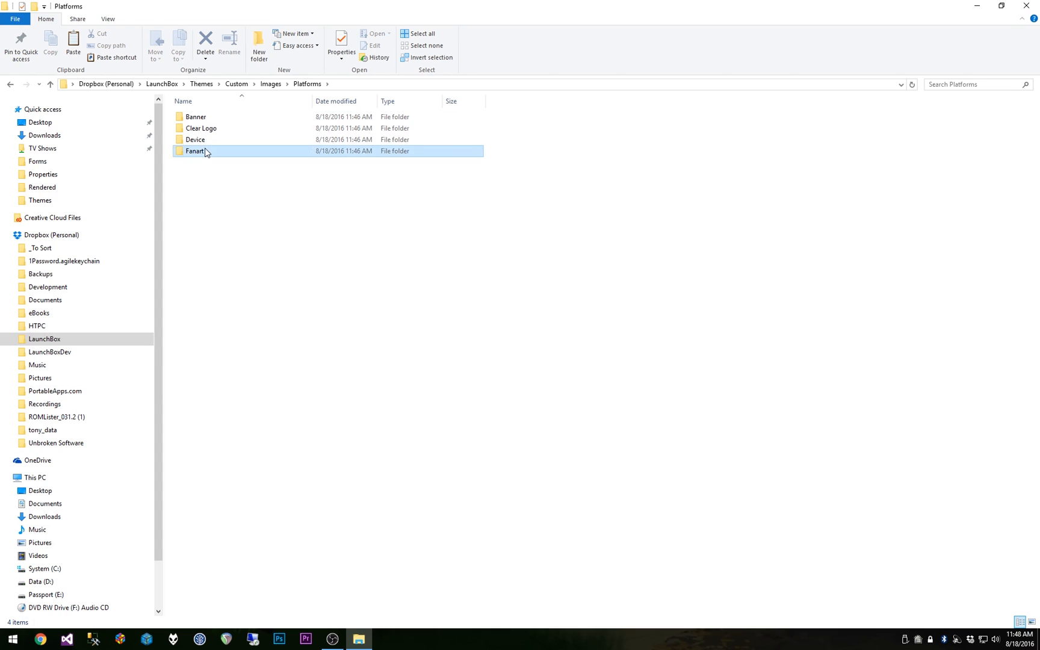
double_click(194, 152)
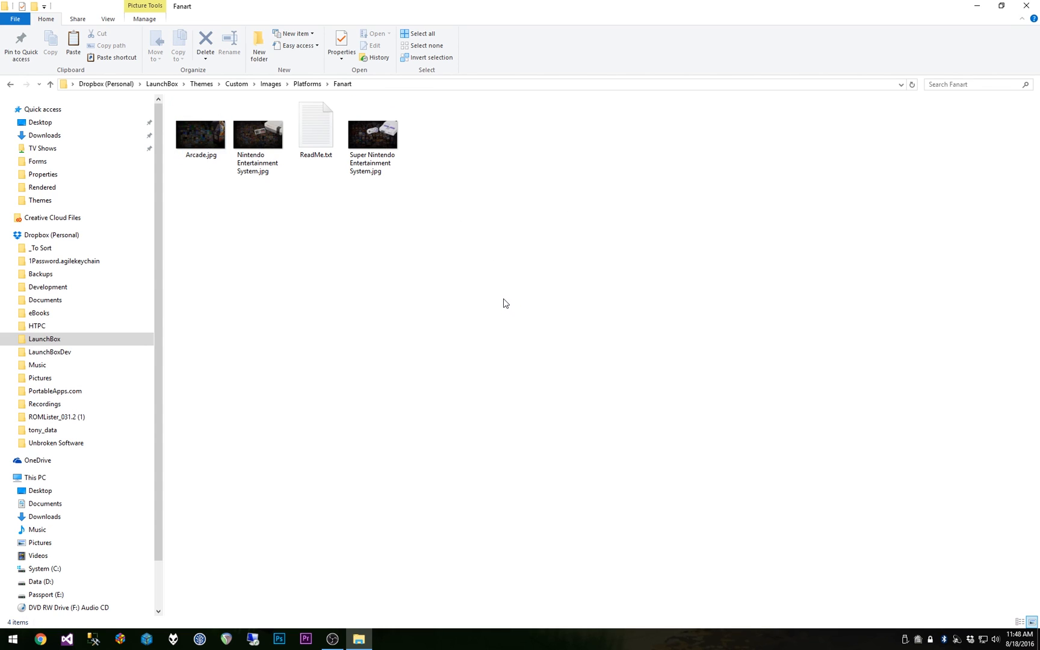
mouse_move(388, 279)
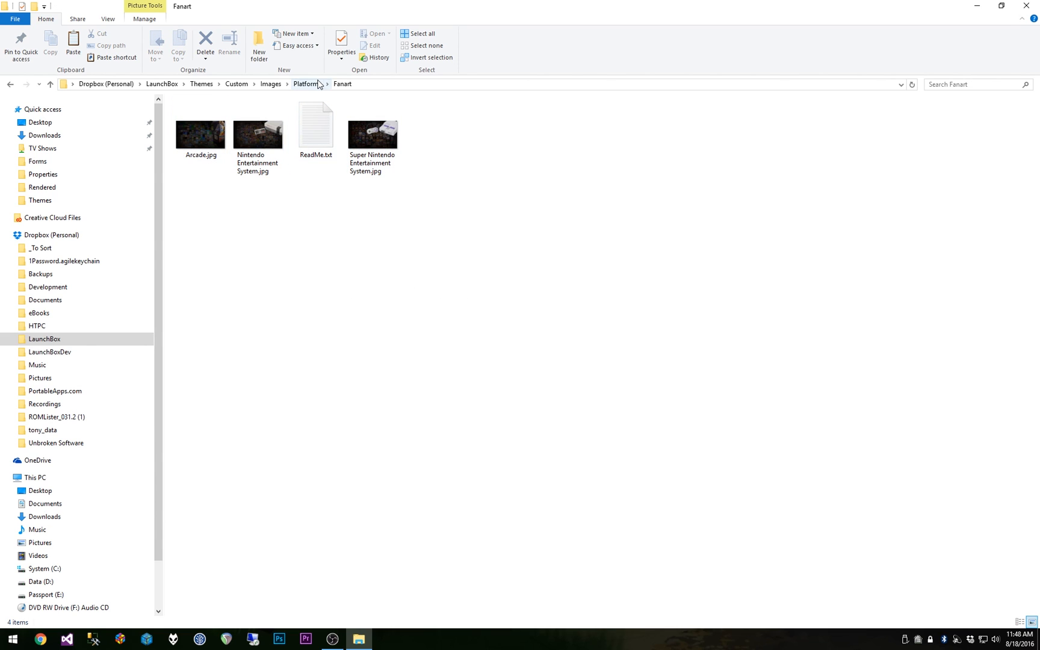
Move up to the Custom theme's Platforms folder via the breadcrumb
click(305, 84)
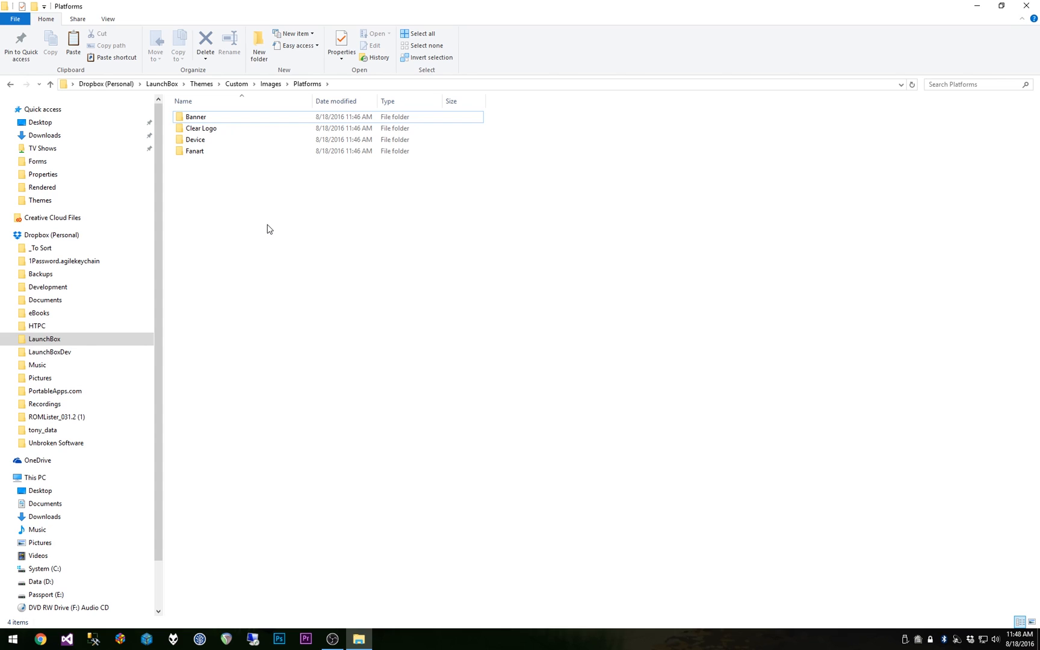
mouse_move(270, 243)
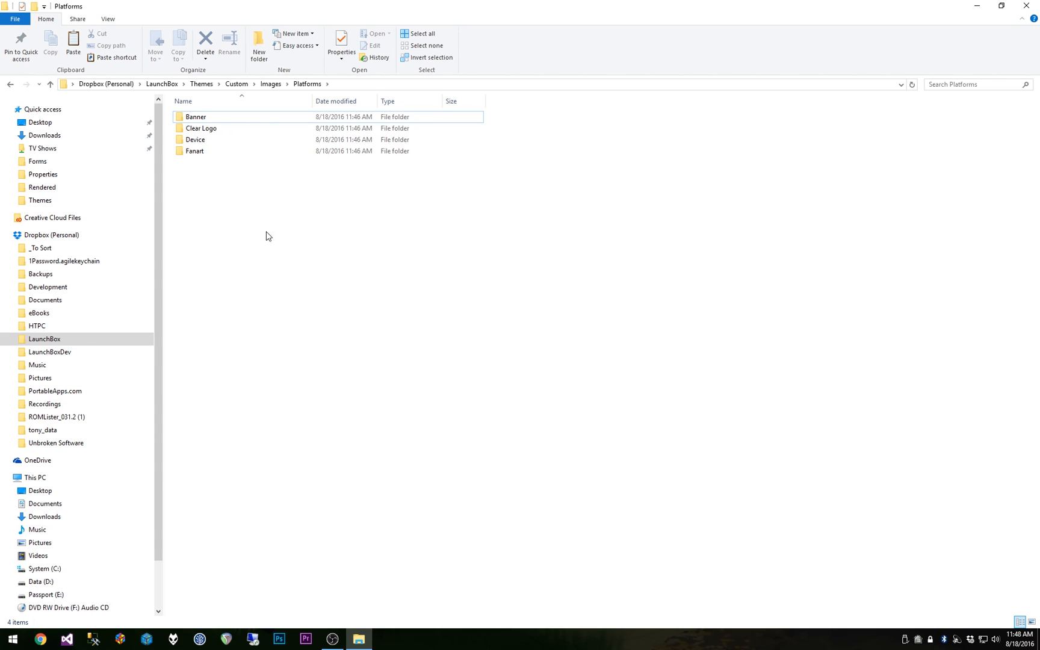
mouse_move(265, 246)
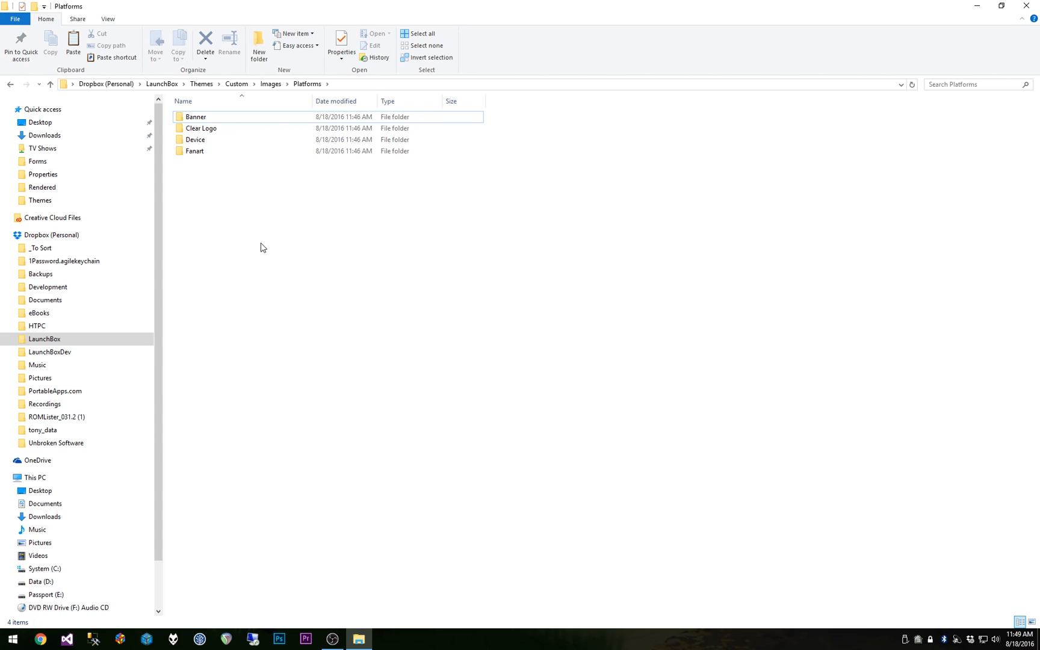
mouse_move(259, 229)
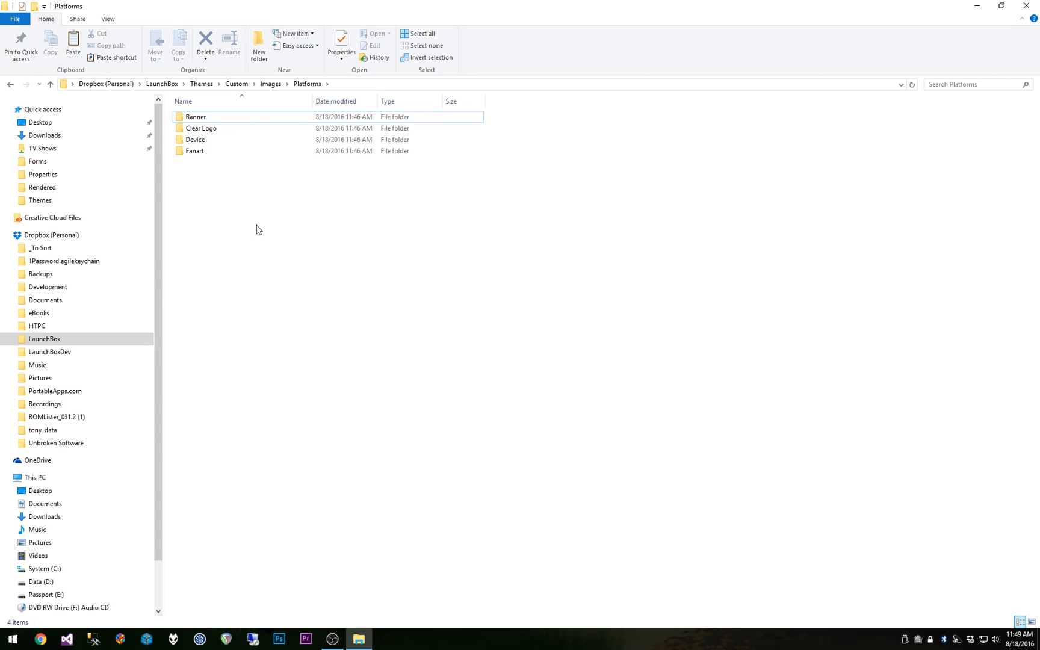
mouse_move(257, 238)
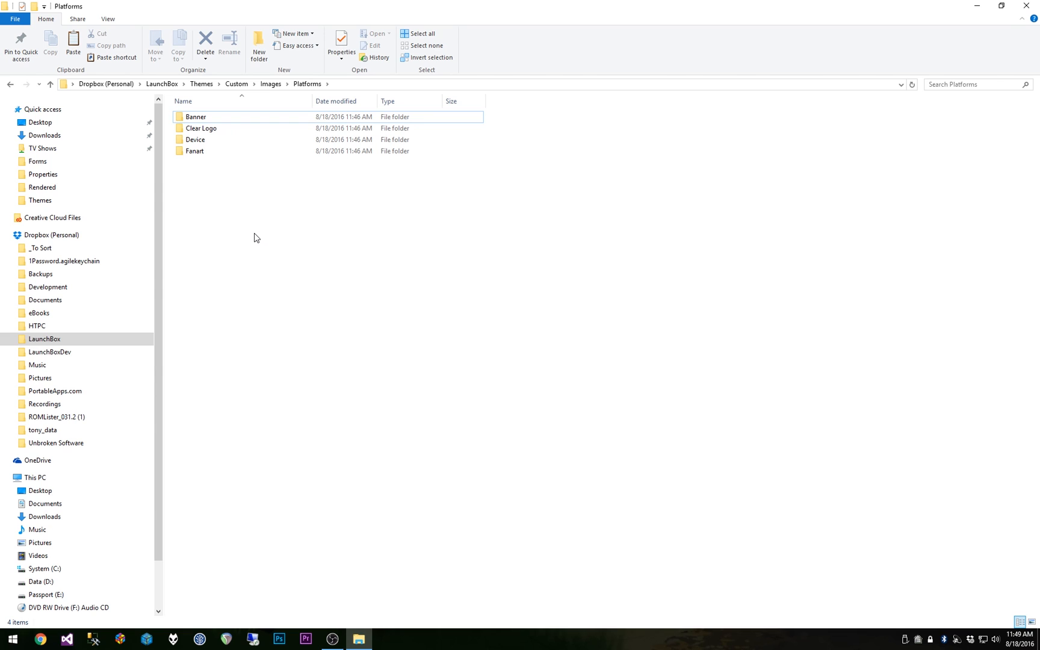